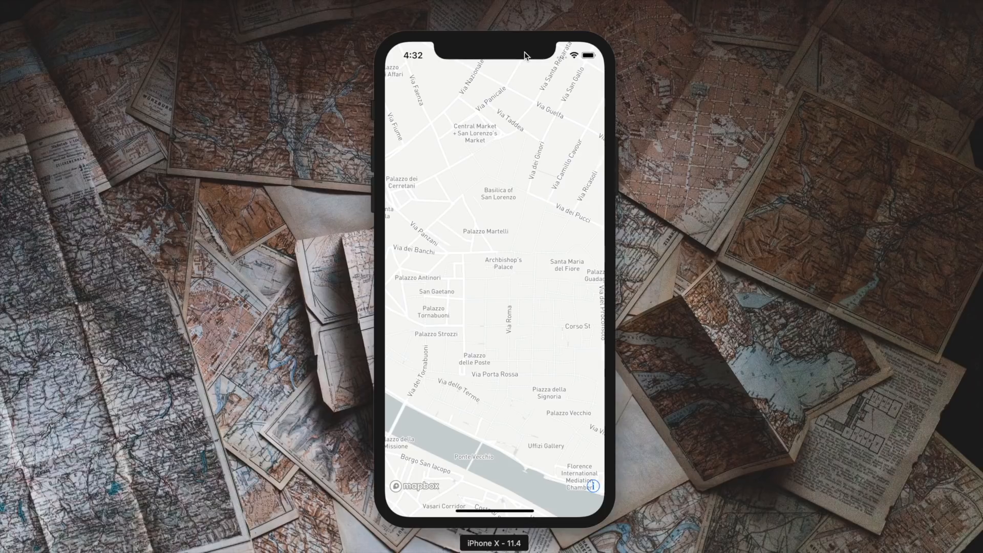
mouse_move(806, 269)
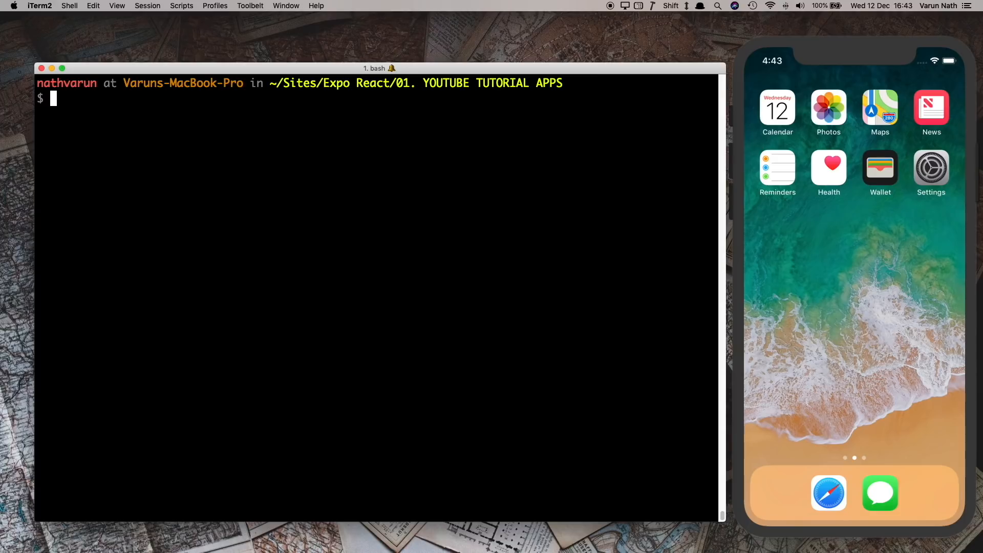
Run react-native init pinned to version 0.56.0 to create the reactNative project
text(react-native init --versio)
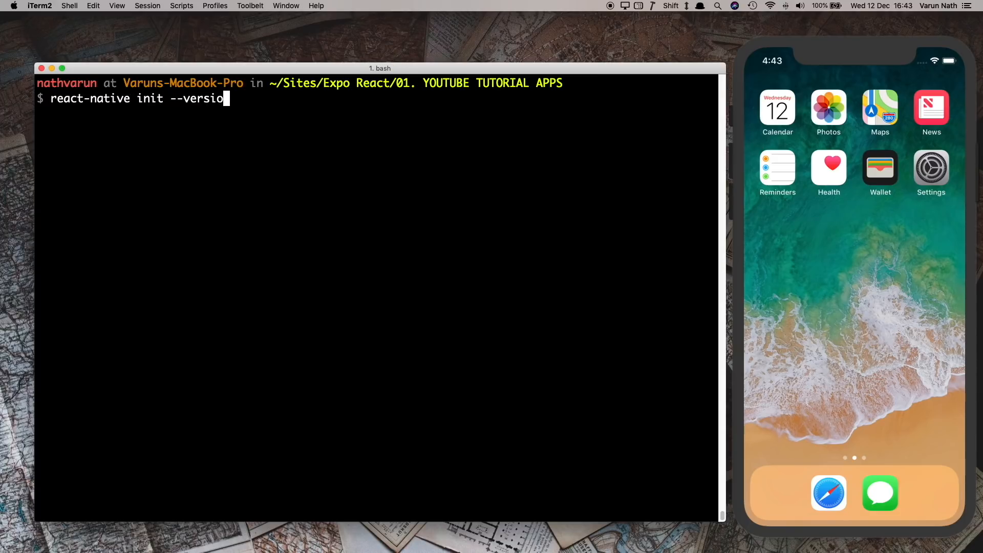
text(n 0.56.0 r)
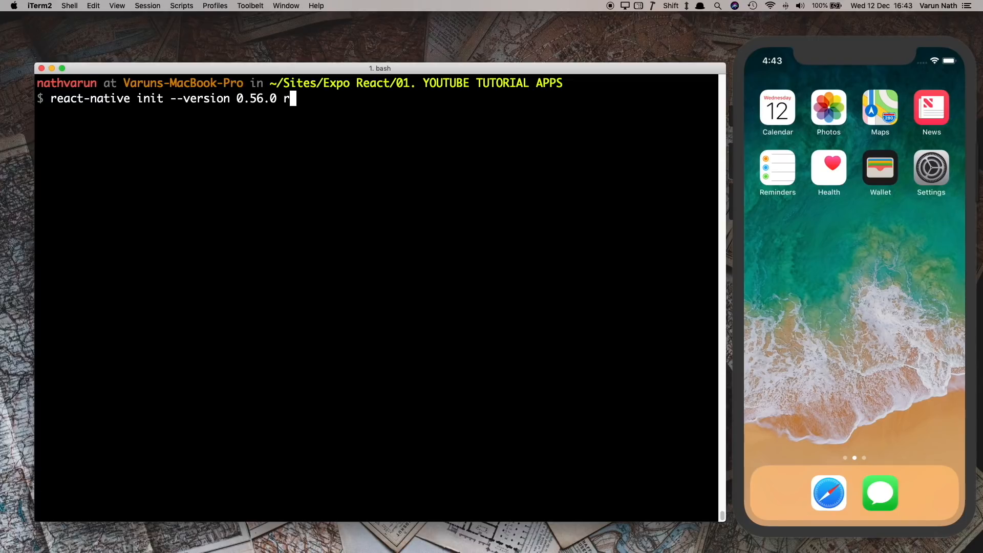
text(eactNative)
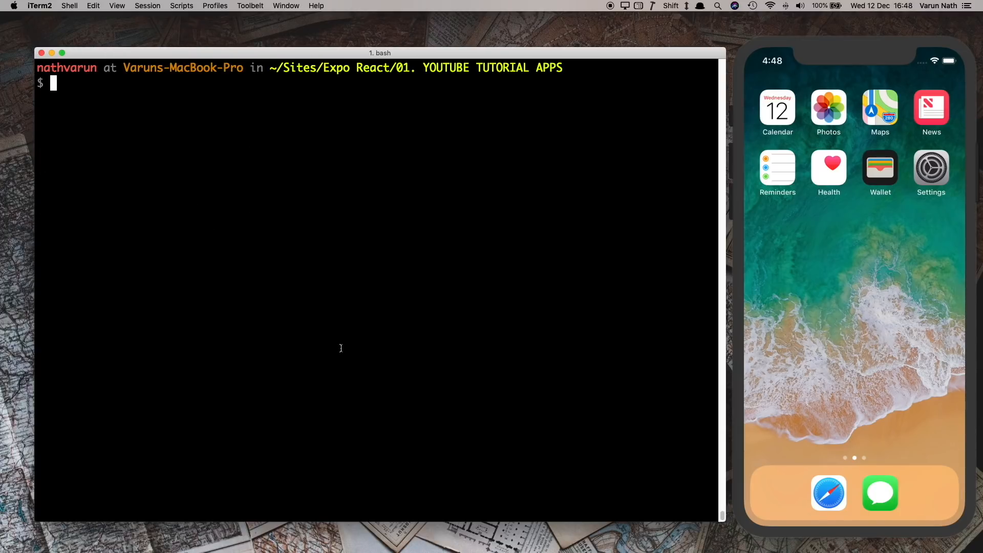
Enter reactNativeMapsYoutube and run react-native run-ios with an iPhone simulator
text(cd reactNativeMapsYoutube/)
text(react-native run)
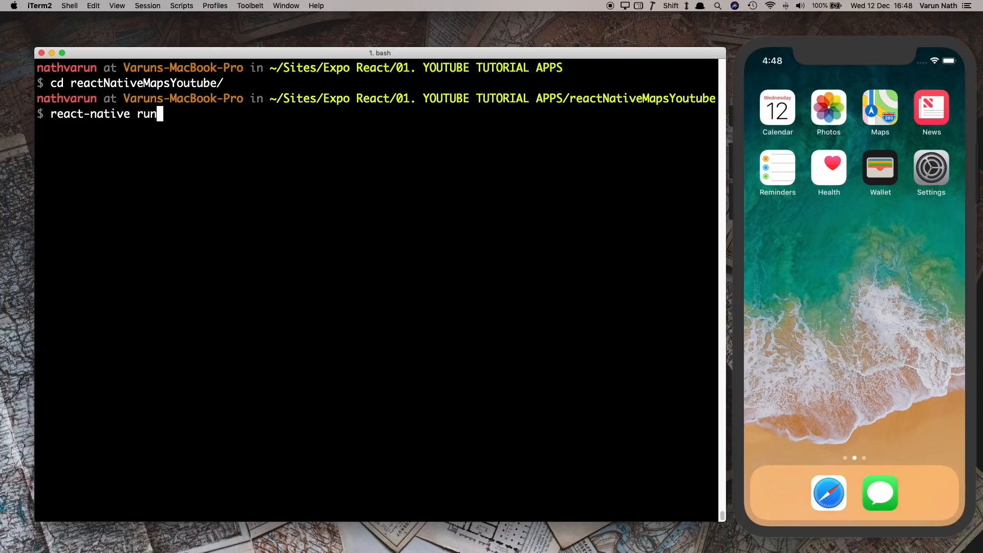
text(-ios --sim)
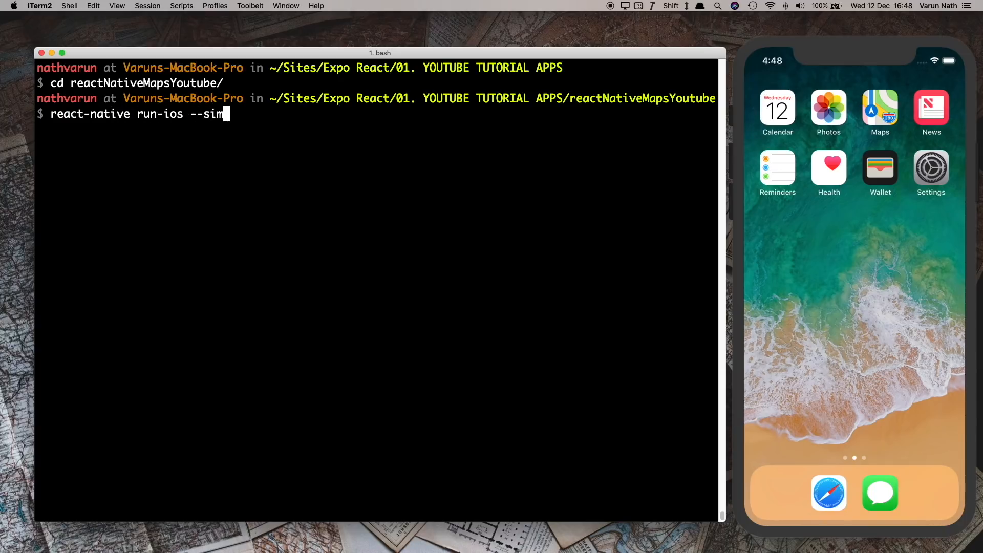
text(ulator="i)
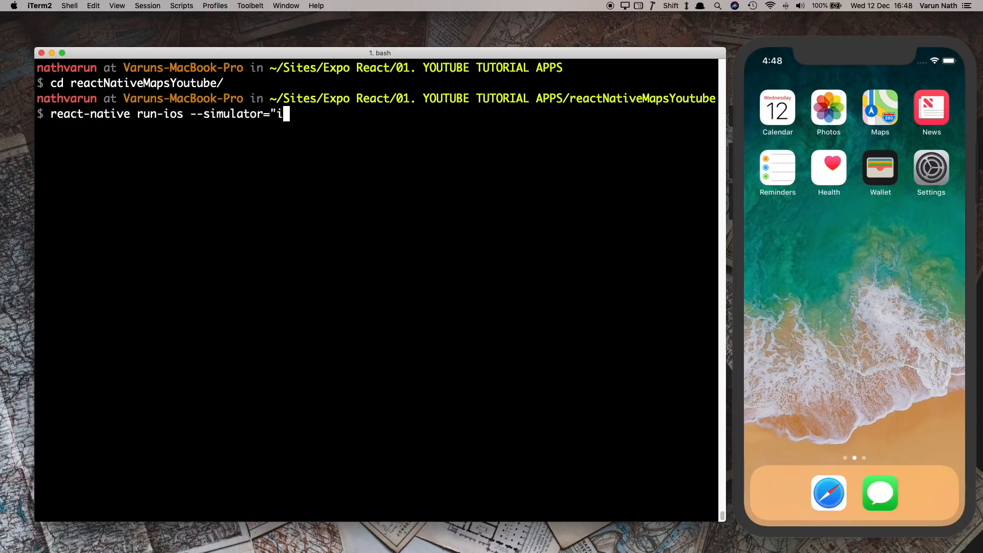
text(Phone)
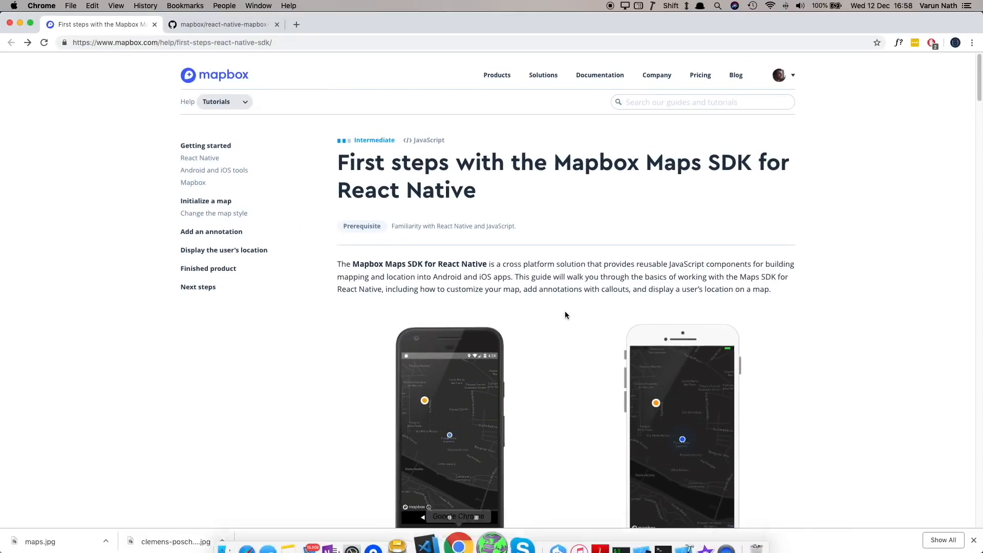
From the Documentation menu, reach the React Native SDK's installation instructions link
click(599, 75)
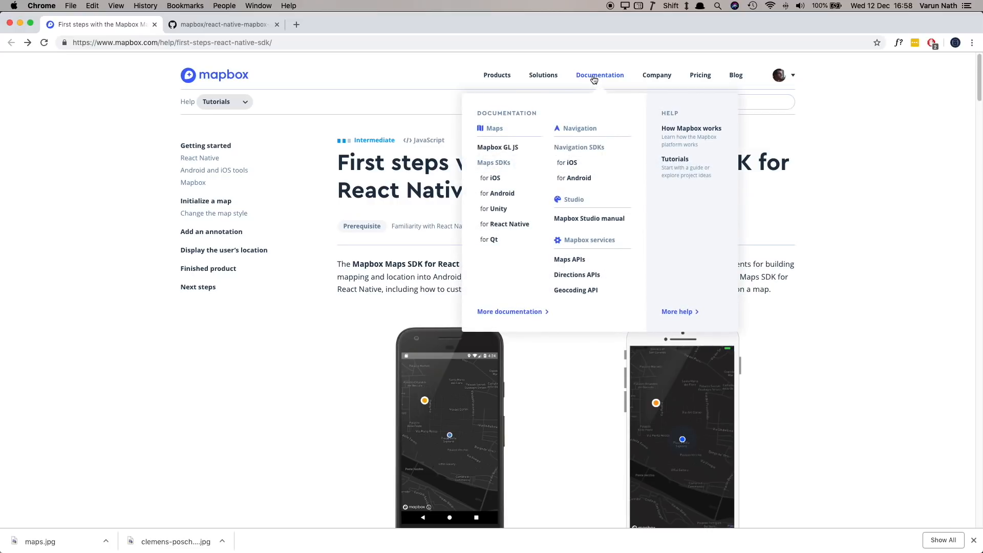
mouse_move(508, 225)
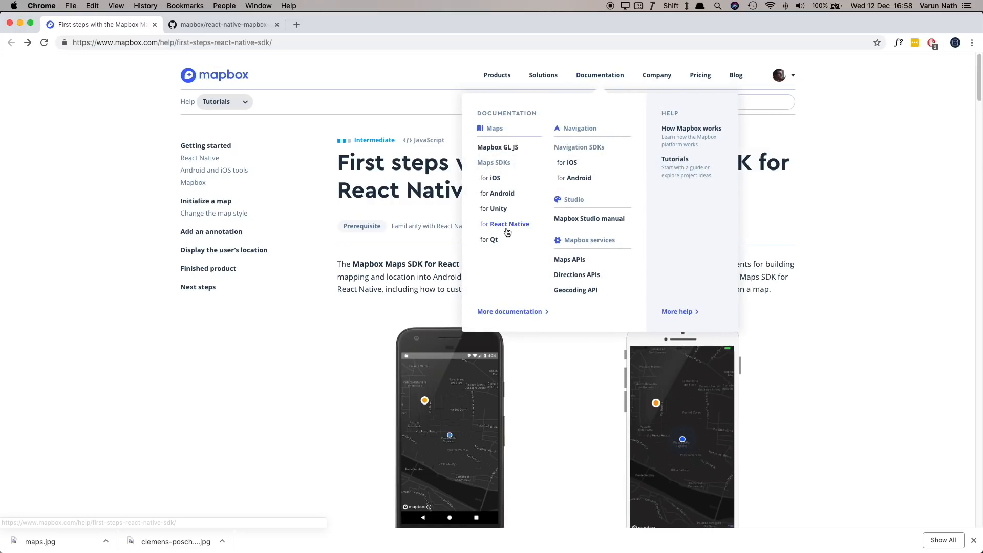
scroll(down, 3)
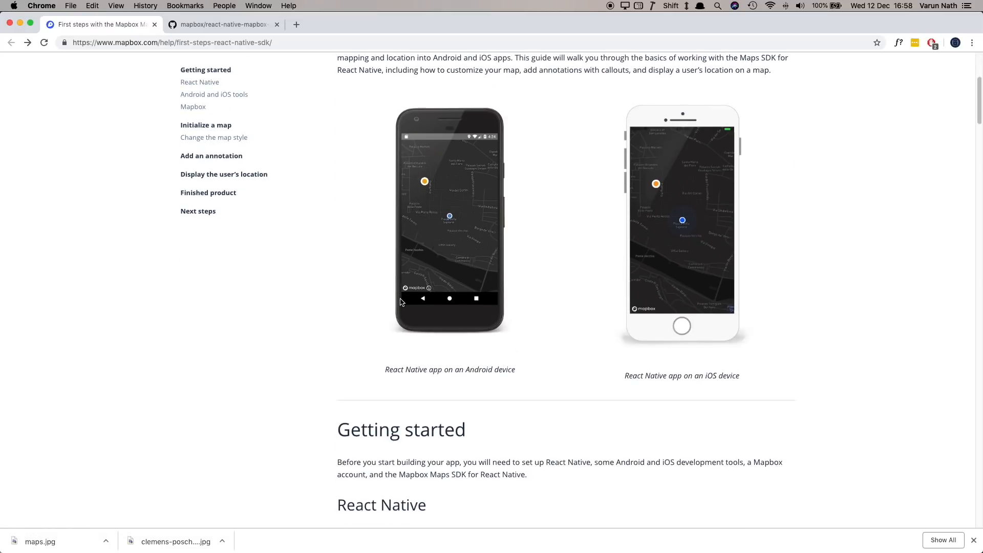
scroll(down, 3)
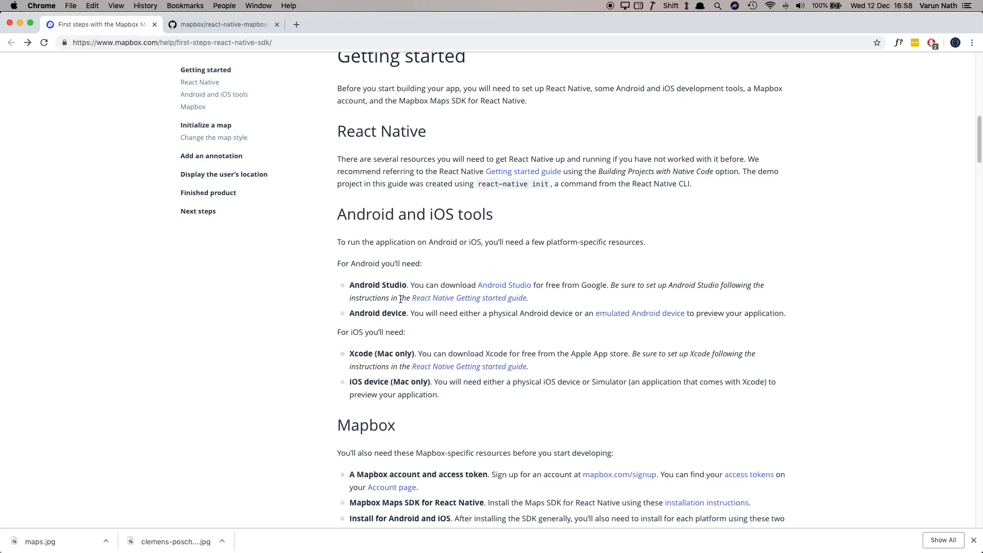
scroll(down, 3)
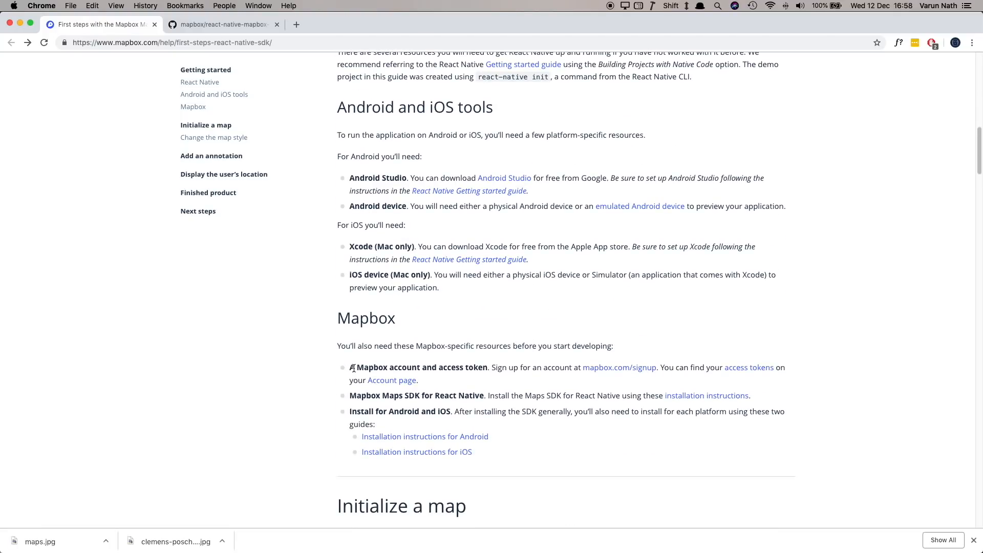
mouse_move(758, 166)
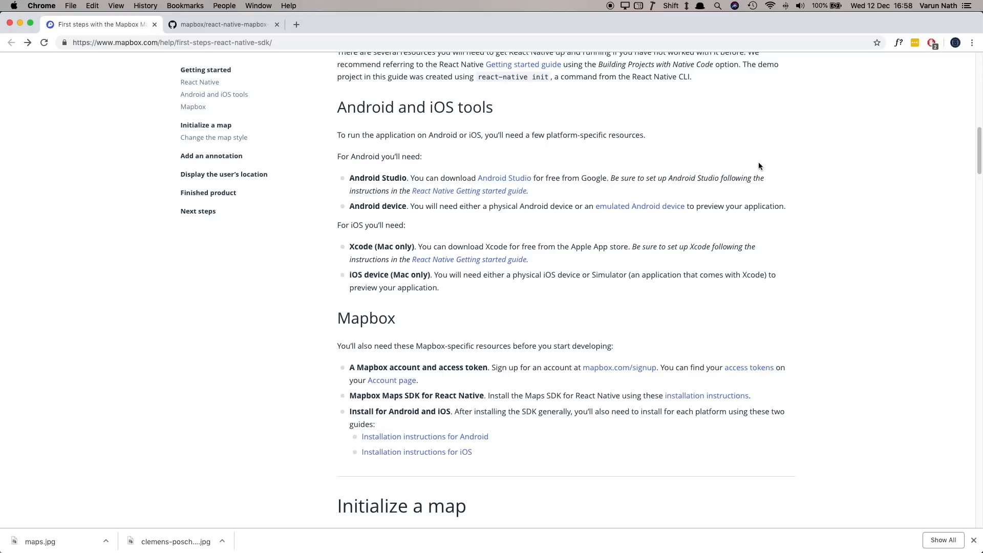
mouse_move(520, 393)
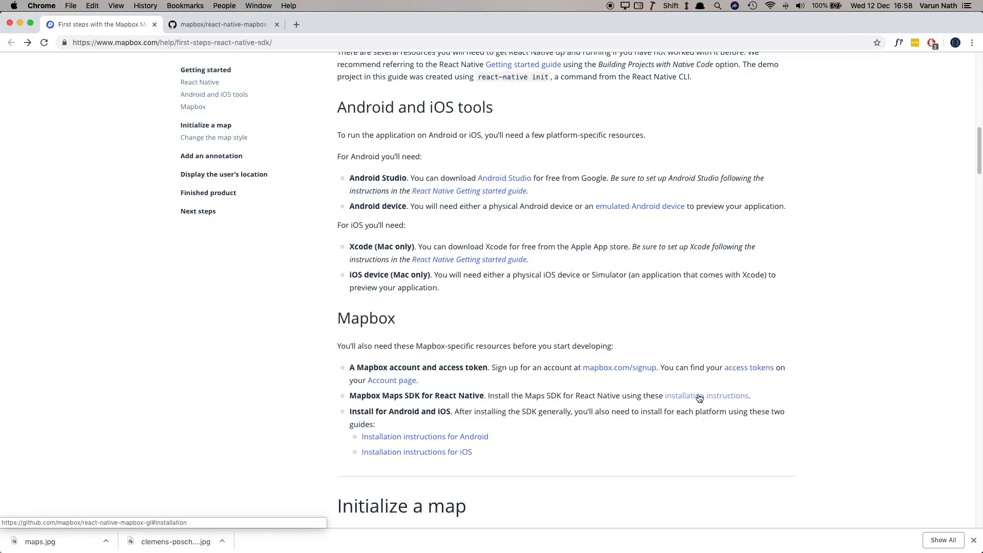
click(705, 395)
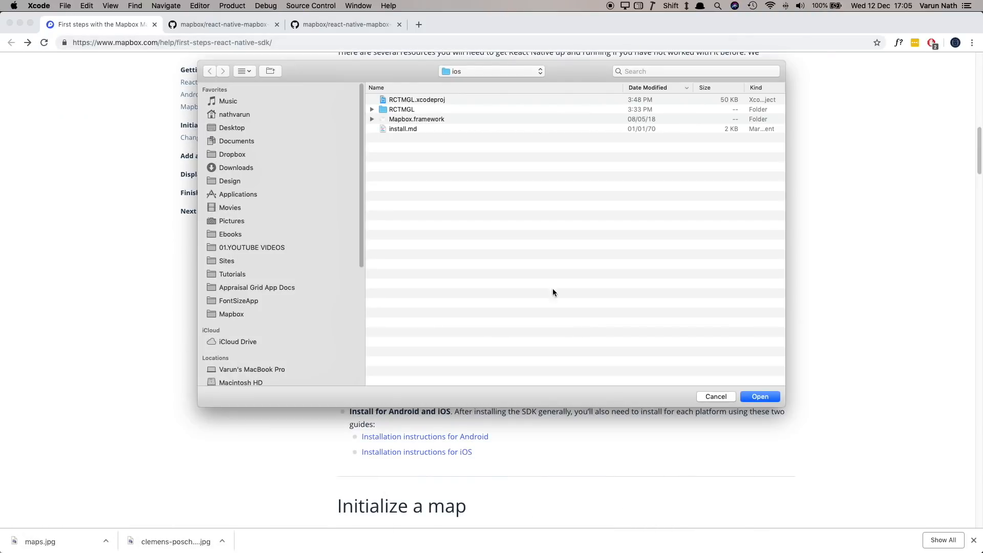
Browse to reactNativeMapsYoutube/ios and open reactNativeMapsYoutube.xcodeproj
click(491, 70)
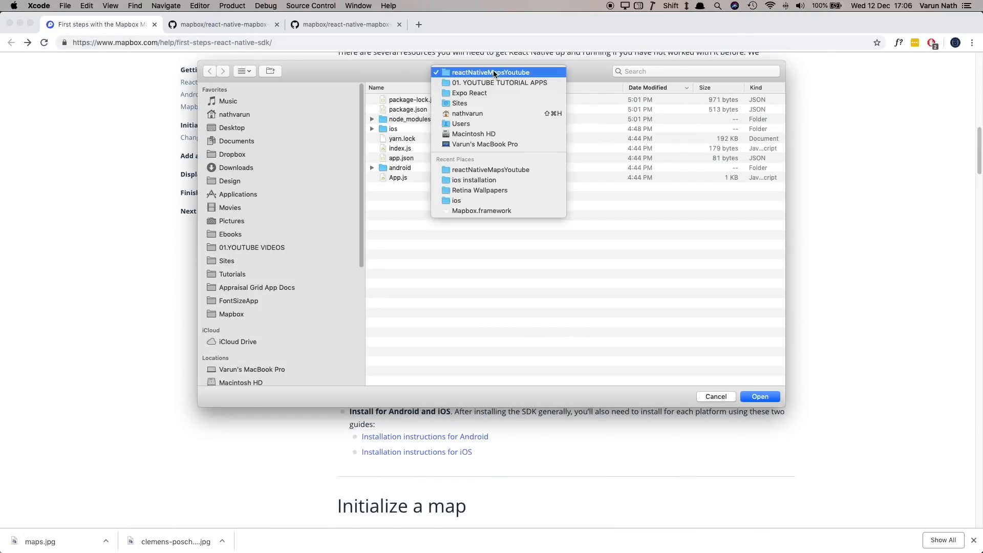
click(490, 72)
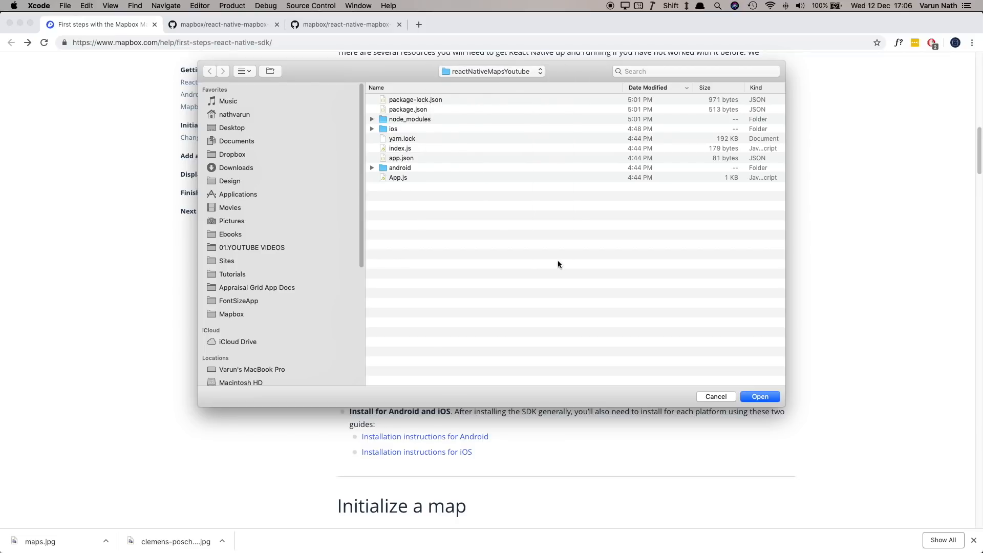
double_click(393, 129)
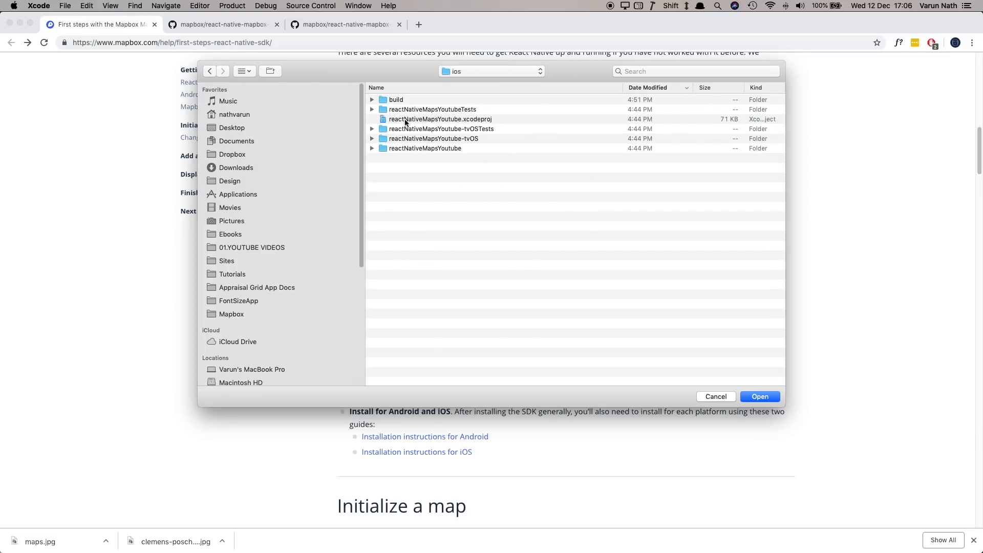
click(758, 396)
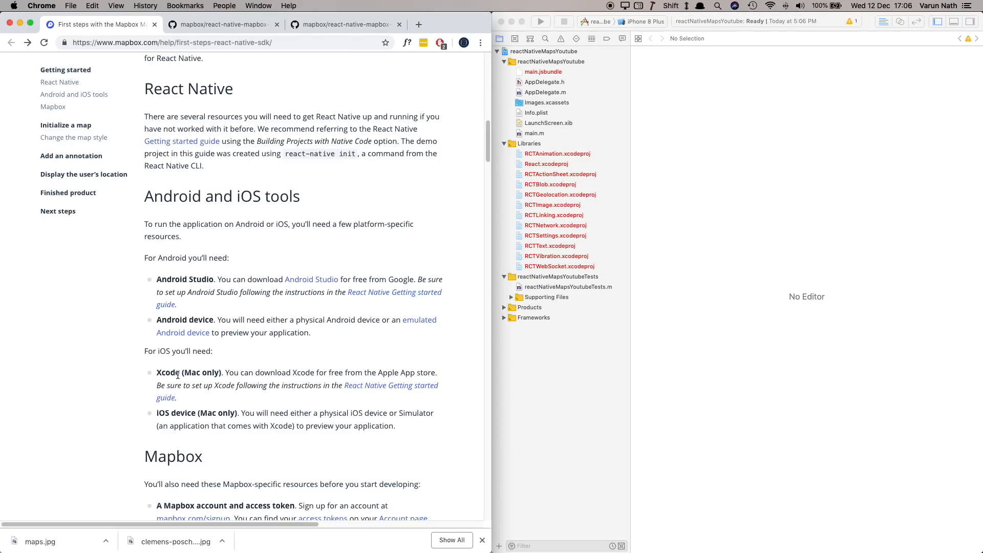
Open the iOS install.md guide on GitHub and scroll to Manual Installation
scroll(down, 3)
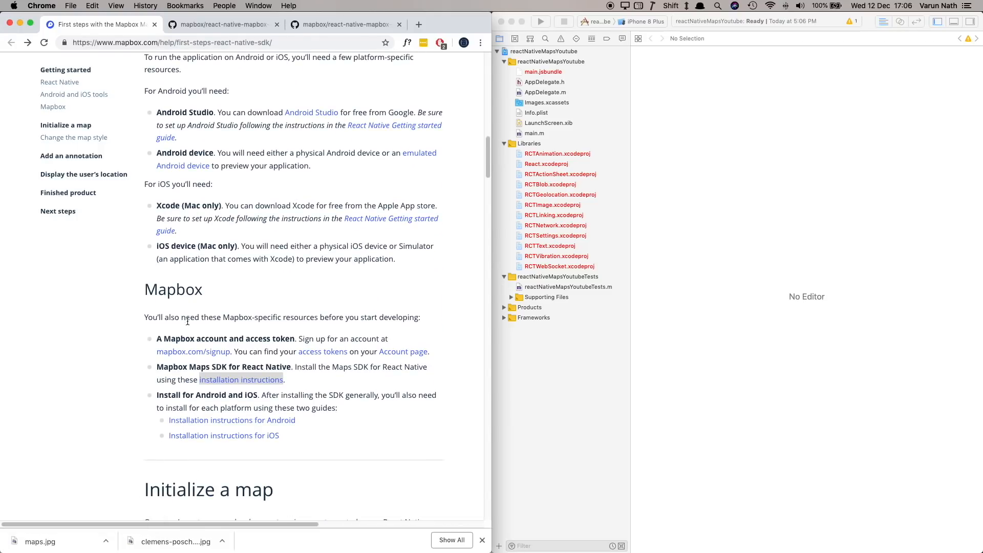
mouse_move(289, 369)
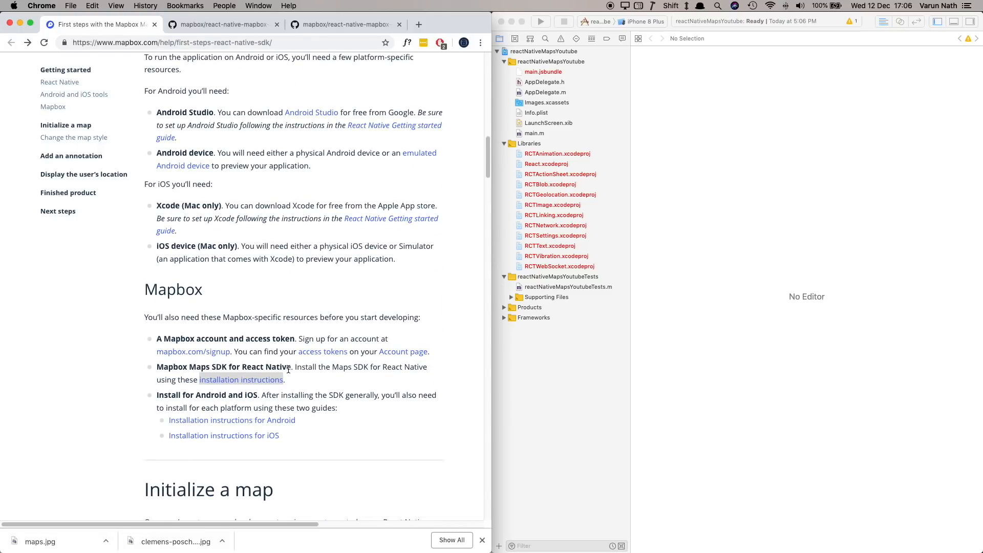
scroll(down, 3)
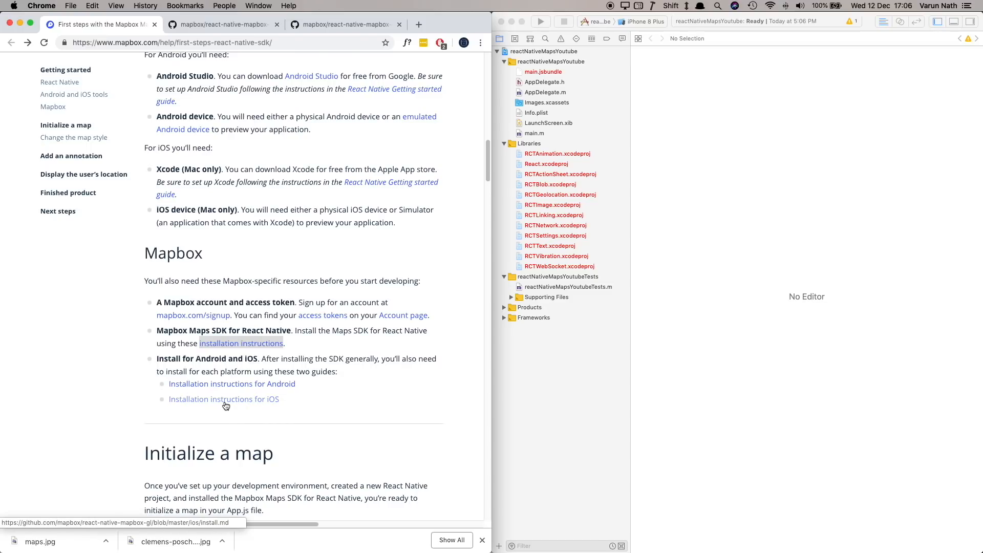
click(224, 398)
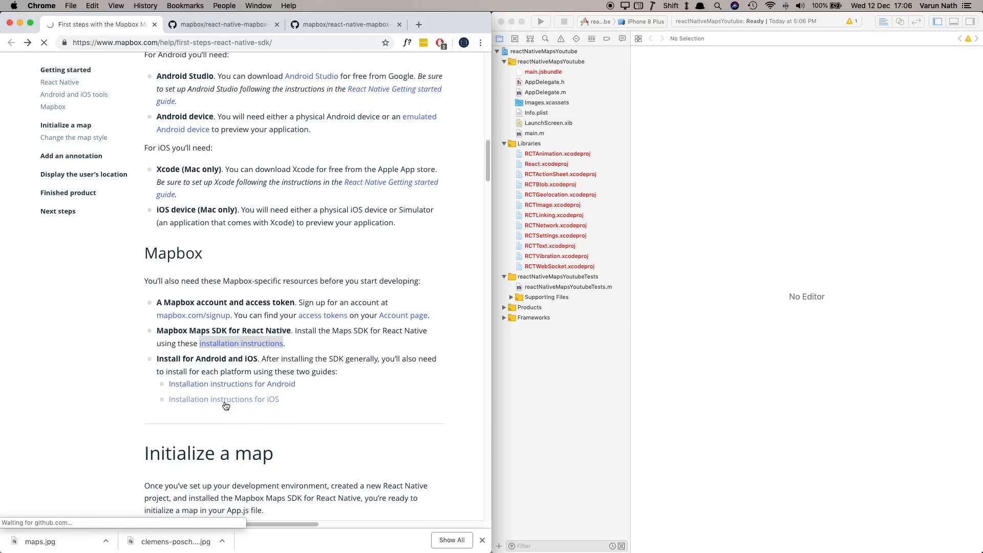
click(224, 398)
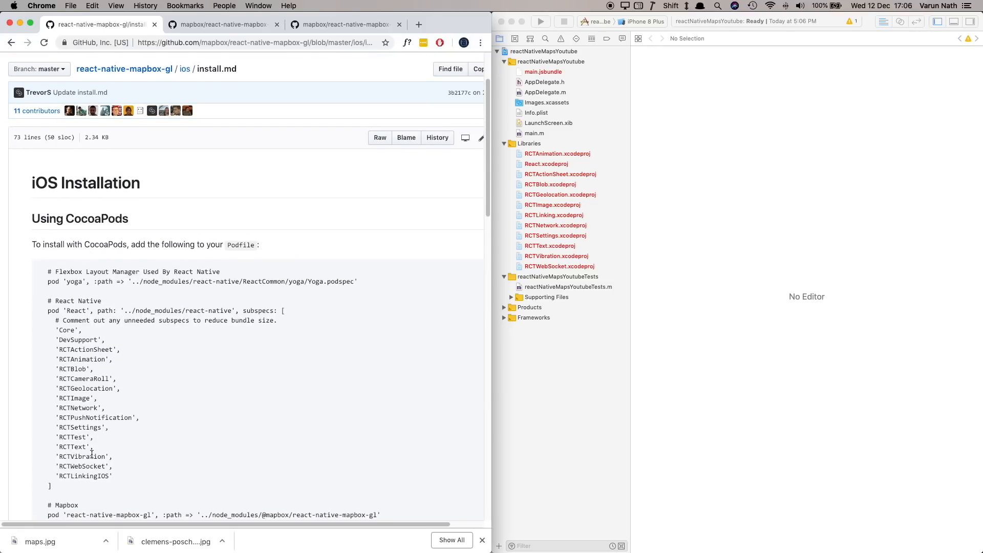
scroll(down, 3)
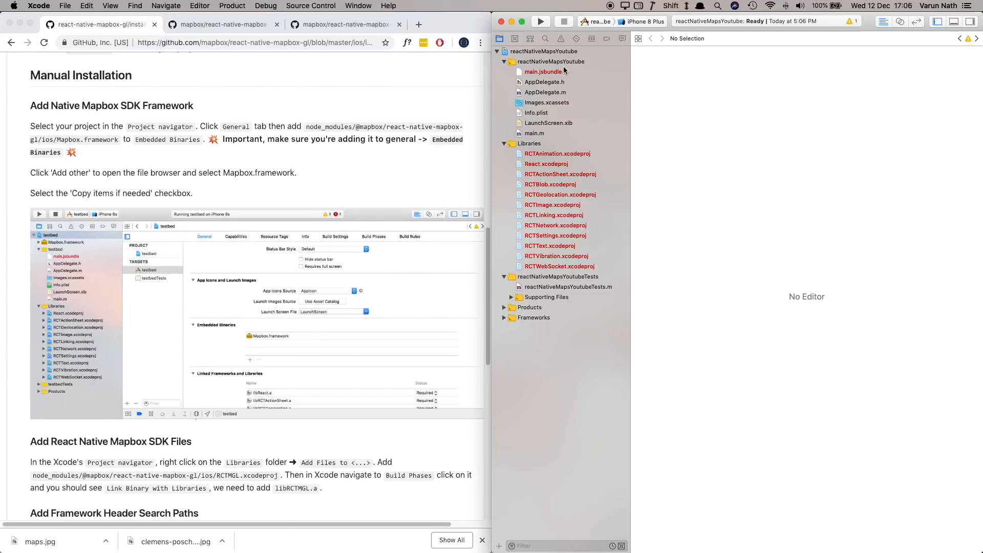
From the target's General settings, start adding an embedded binary and browse to the project folder
click(536, 51)
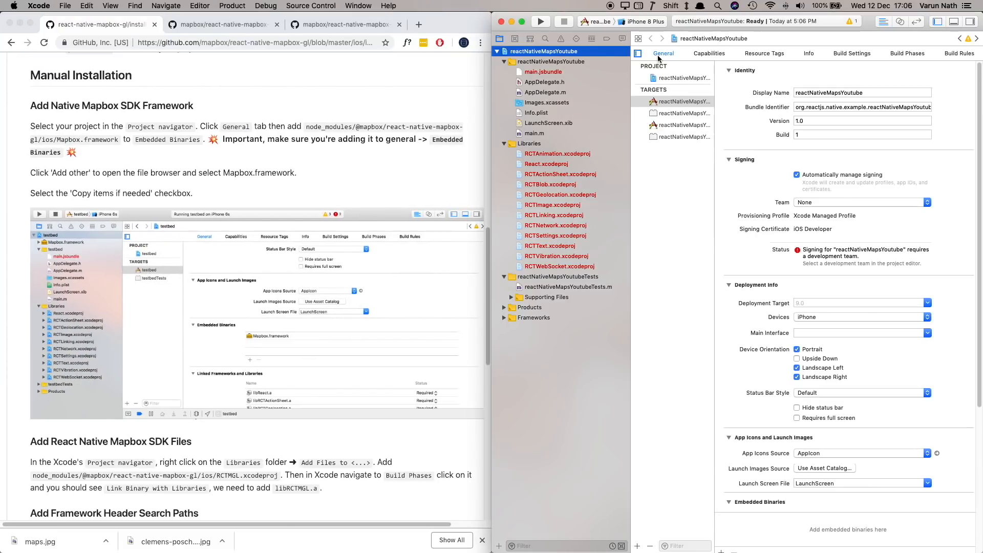
scroll(down, 3)
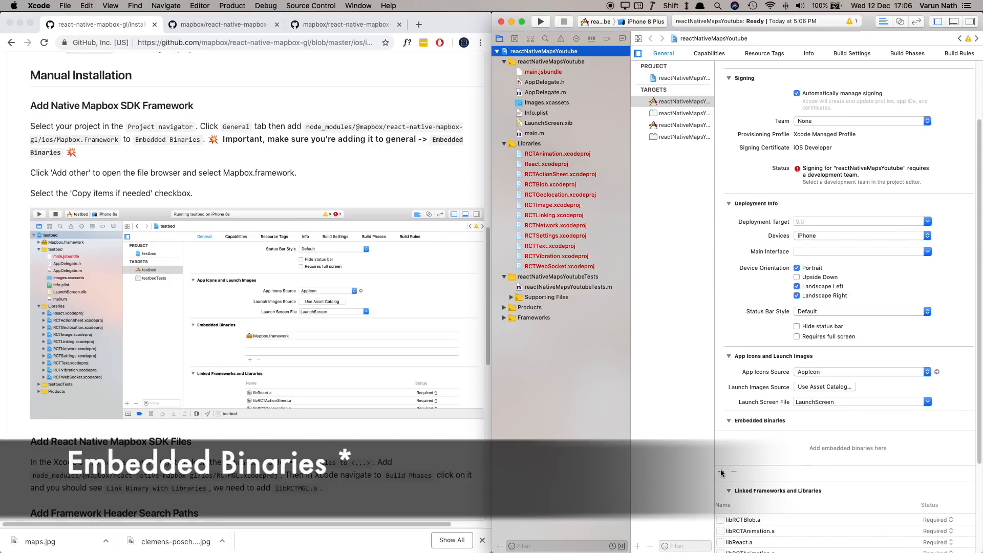
click(720, 471)
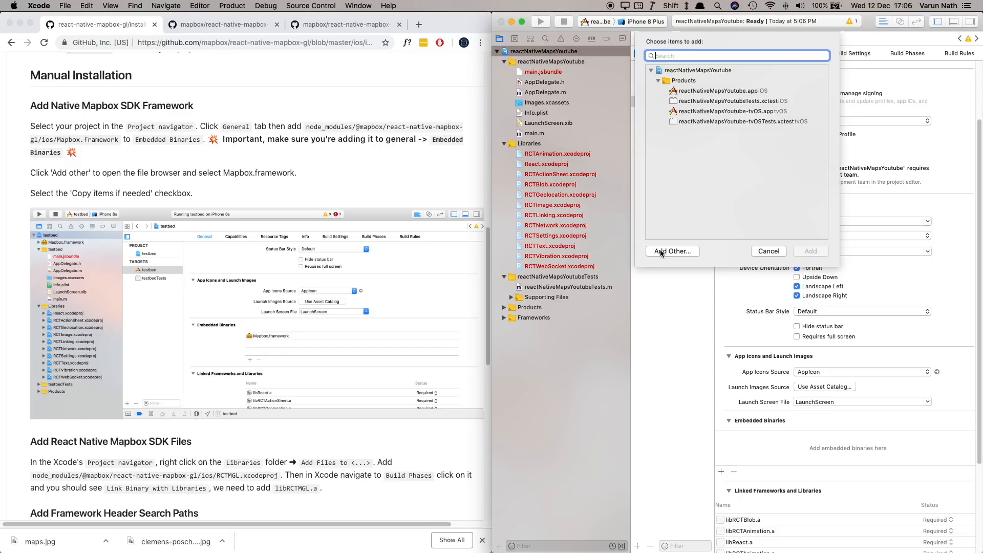
click(671, 250)
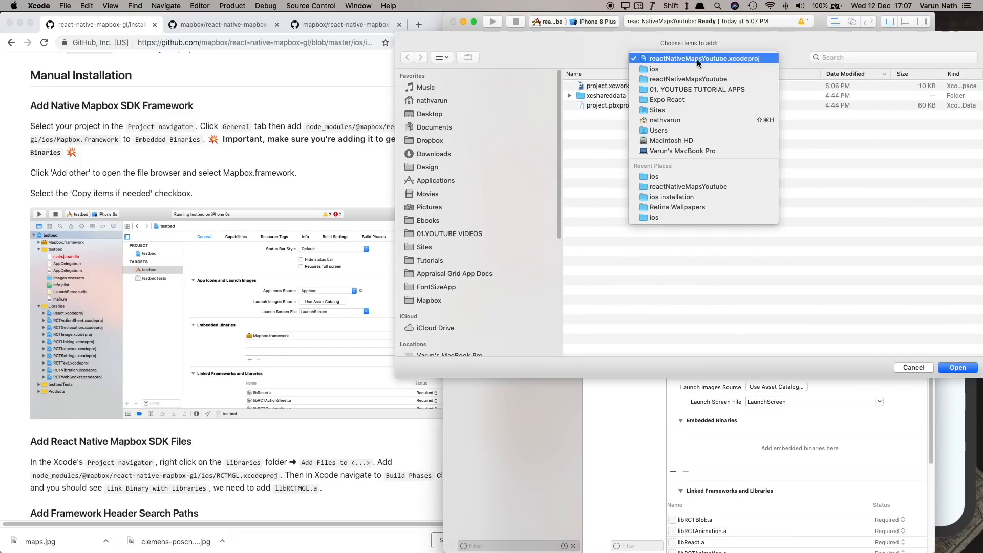
click(688, 79)
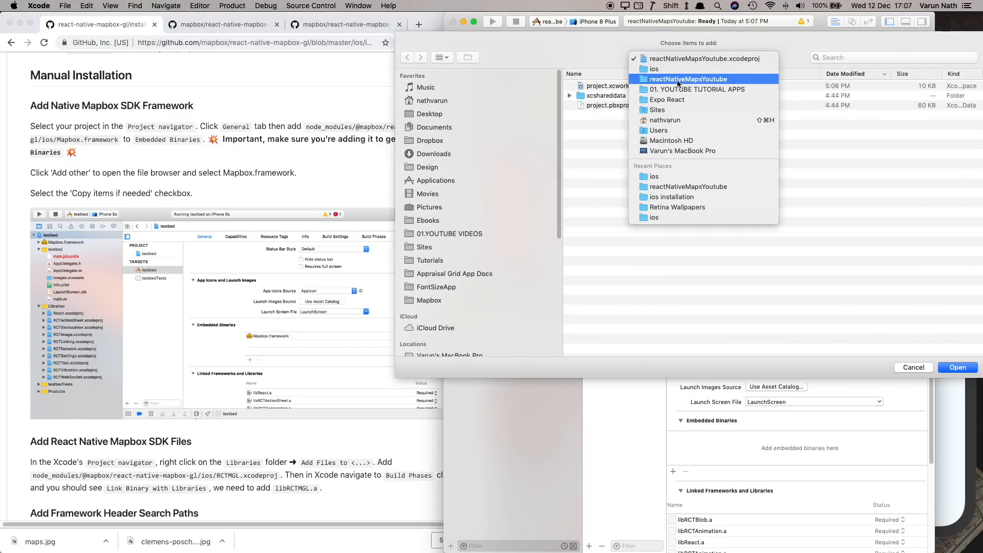
click(688, 79)
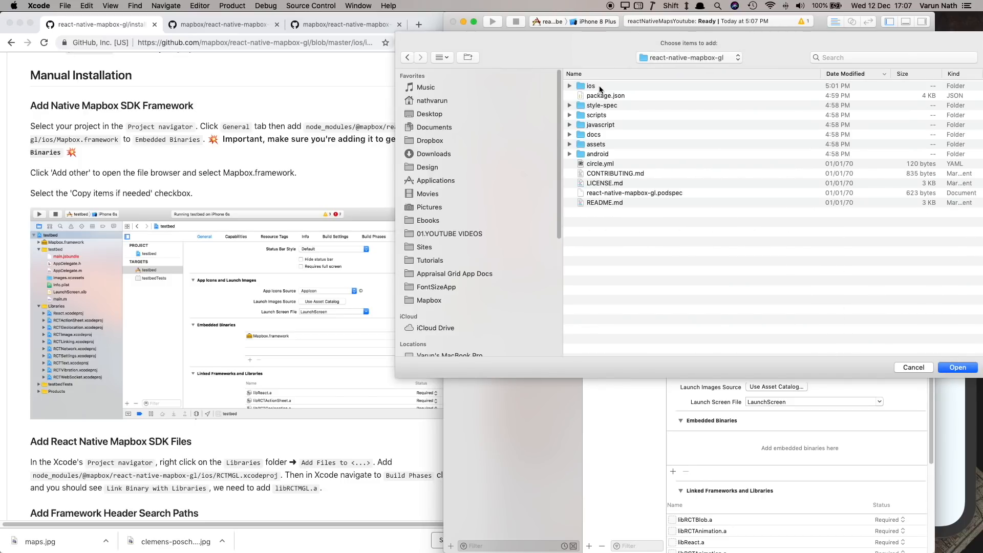
Choose Mapbox.framework from react-native-mapbox-gl/ios and embed it with Copy items if needed
double_click(590, 86)
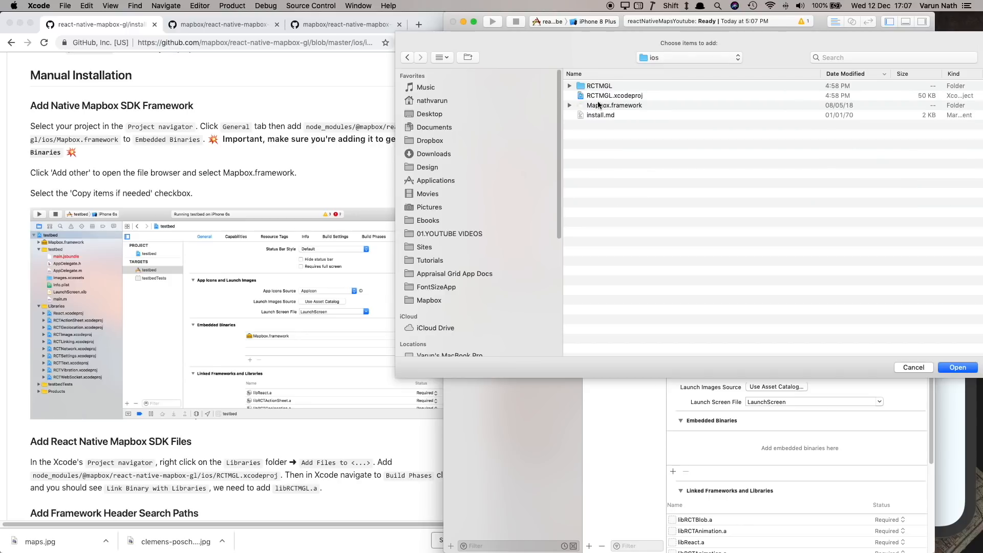
click(614, 104)
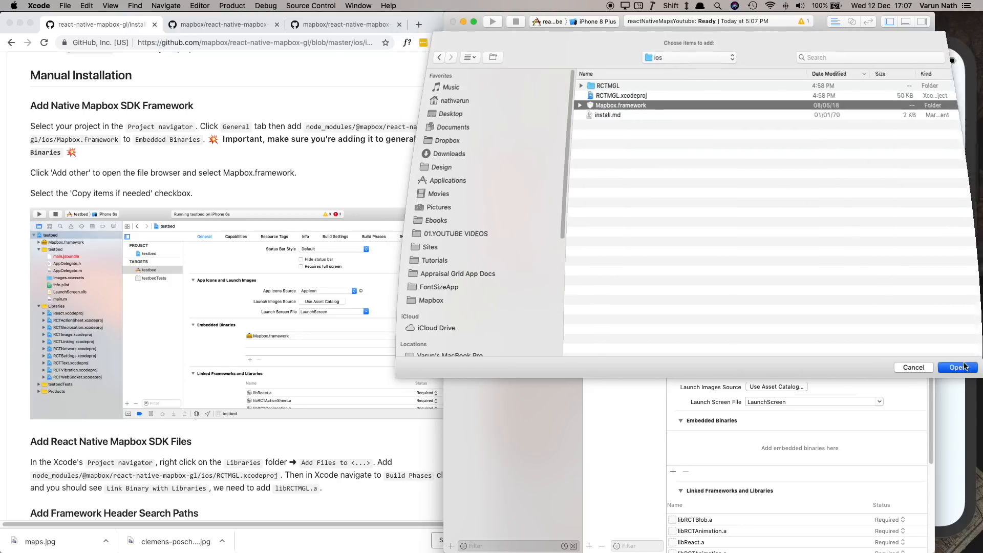
click(958, 366)
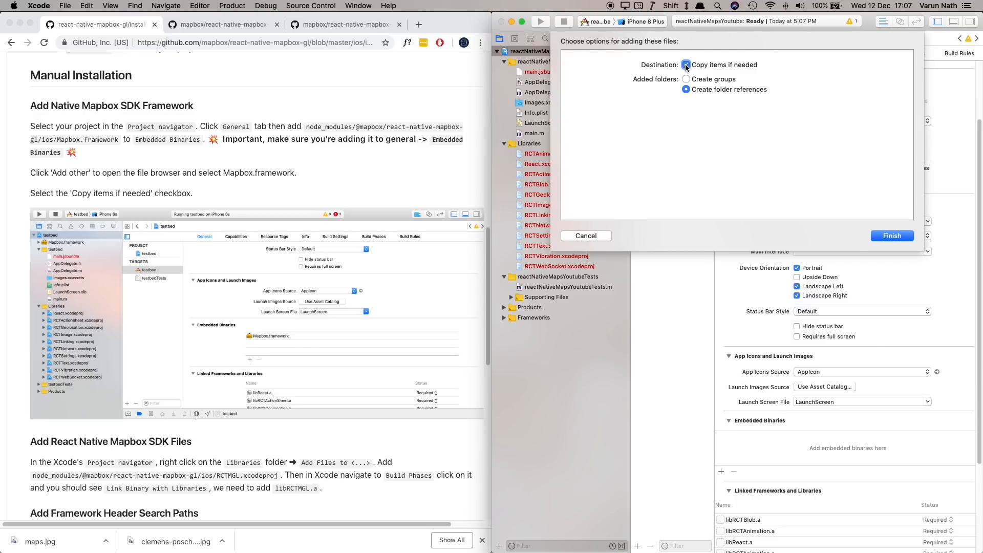
click(891, 236)
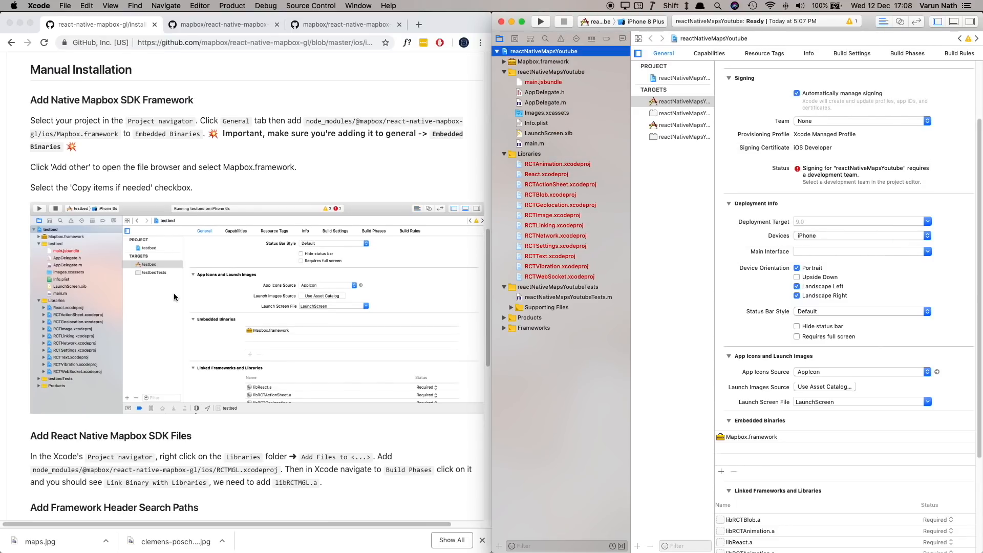
scroll(down, 3)
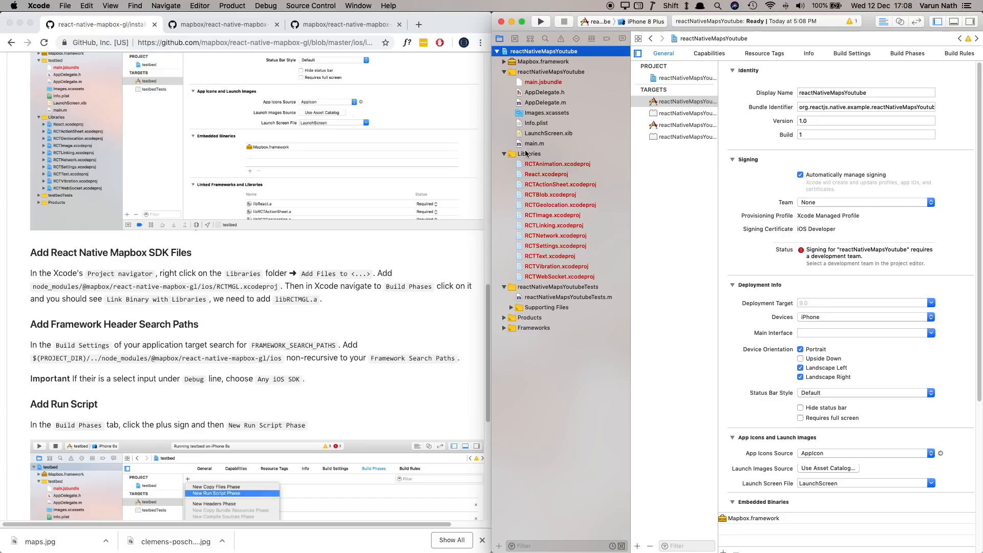
right_click(522, 153)
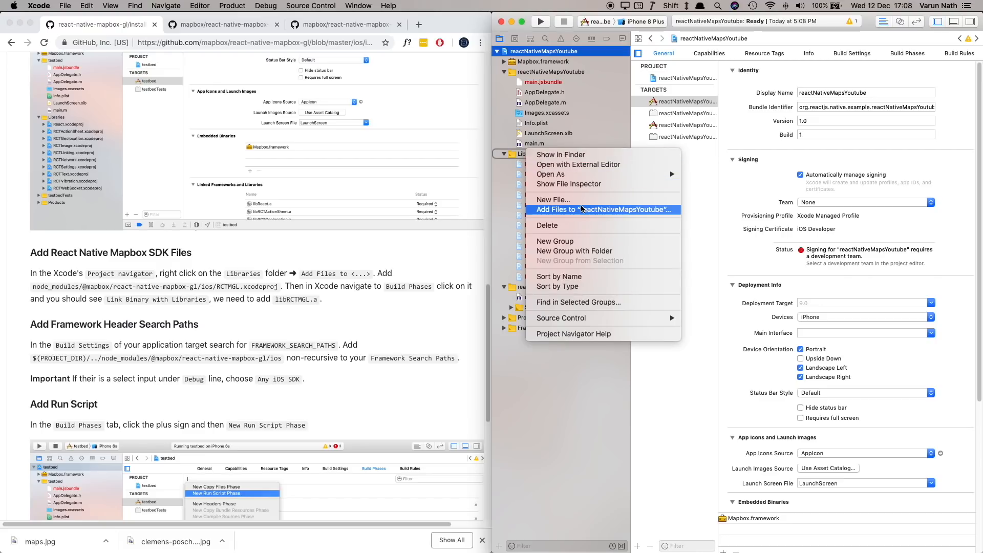
Add RCTMGL.xcodeproj from react-native-mapbox-gl/ios to the Libraries group
click(585, 209)
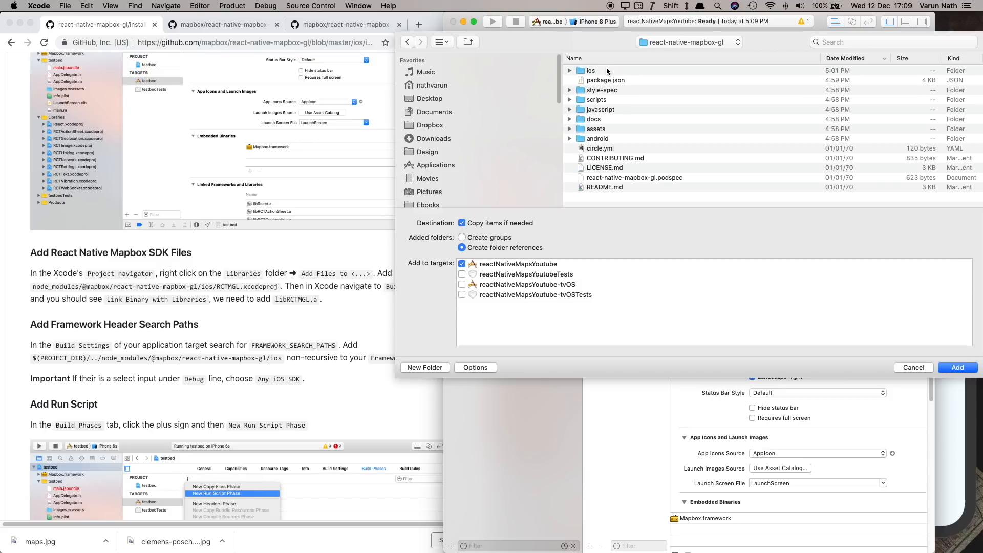
click(590, 70)
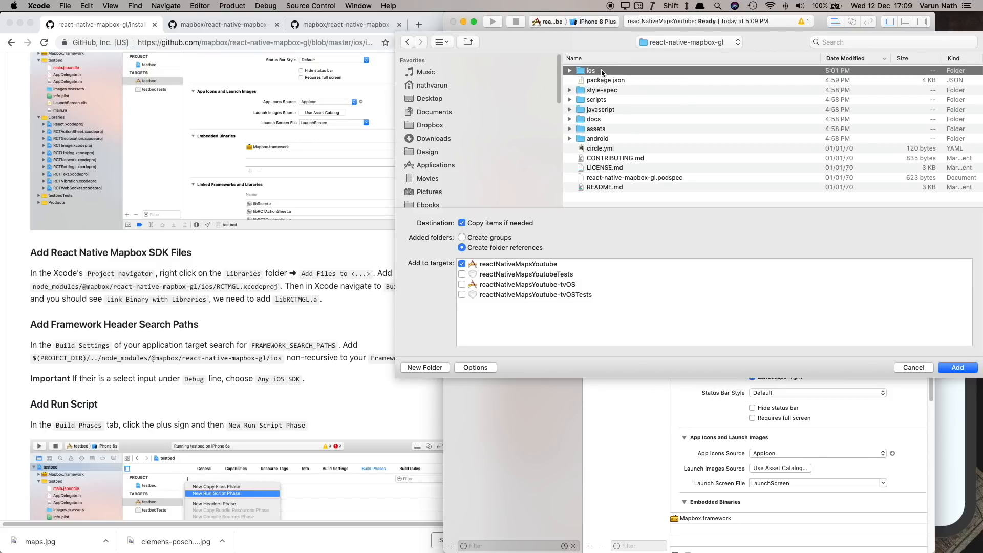
double_click(589, 71)
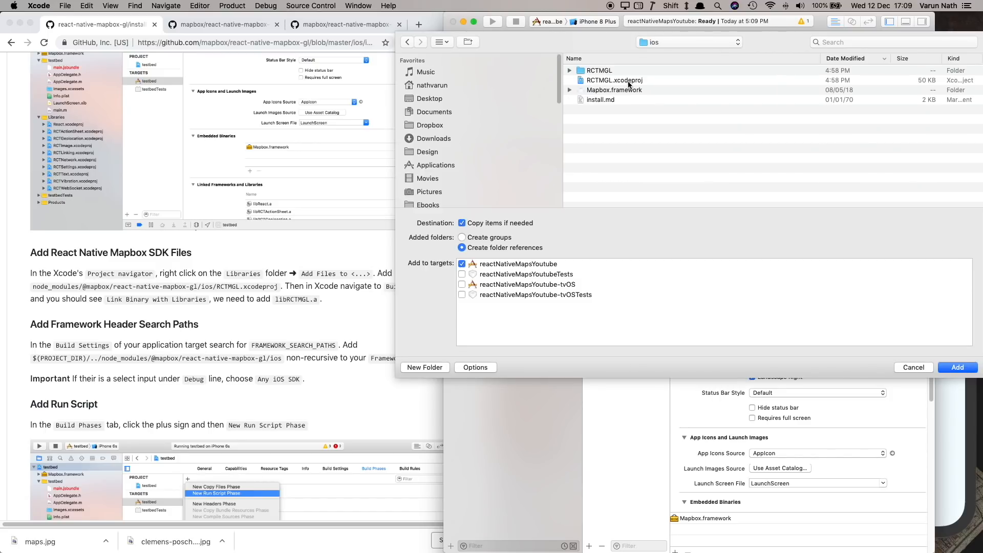
click(614, 80)
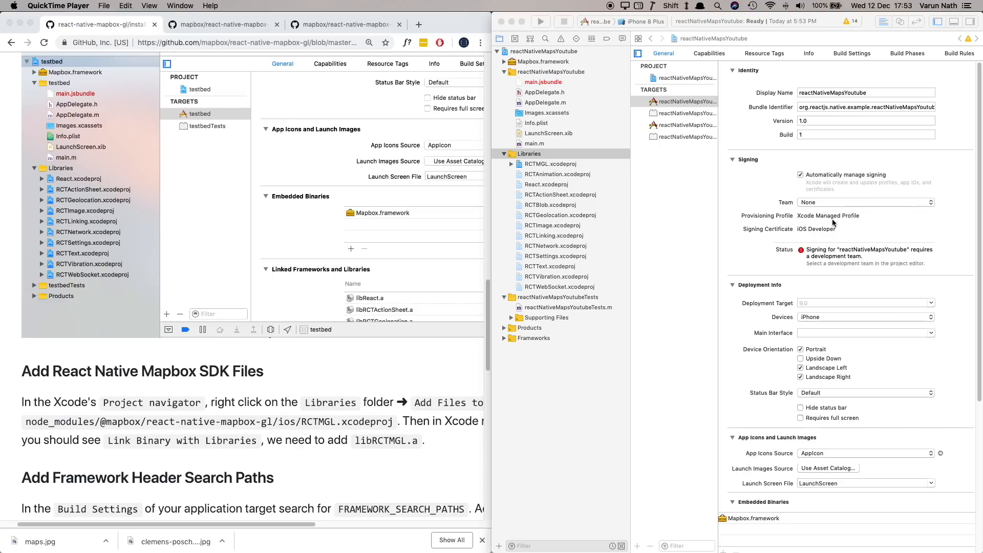
mouse_move(877, 67)
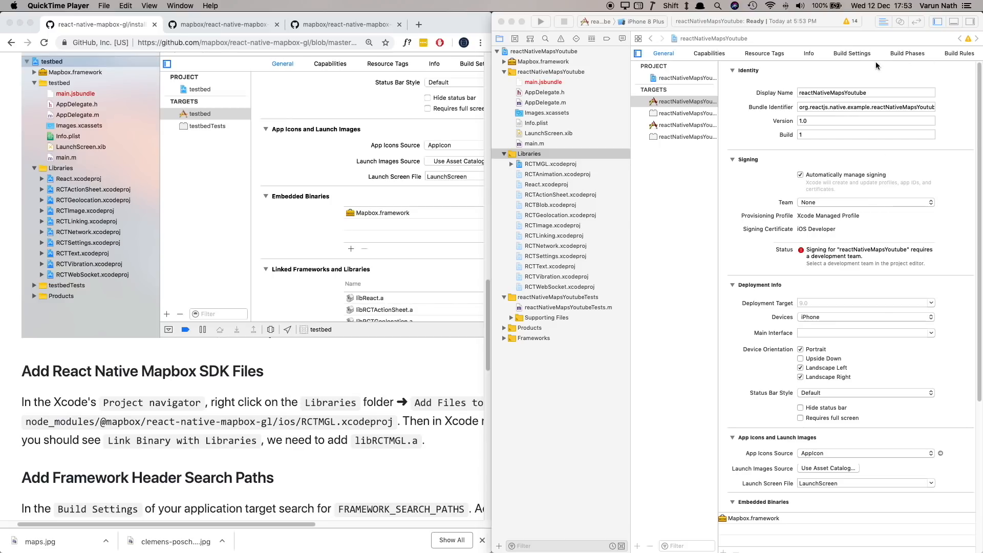
In Link Binary With Libraries, search 'lib' and add libRCTMGL.a to the target
click(907, 53)
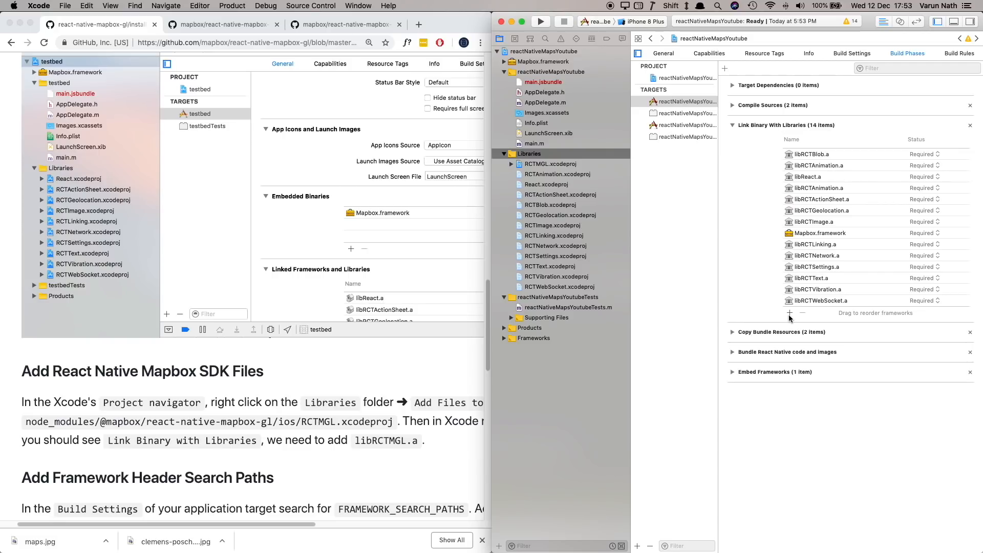
click(789, 313)
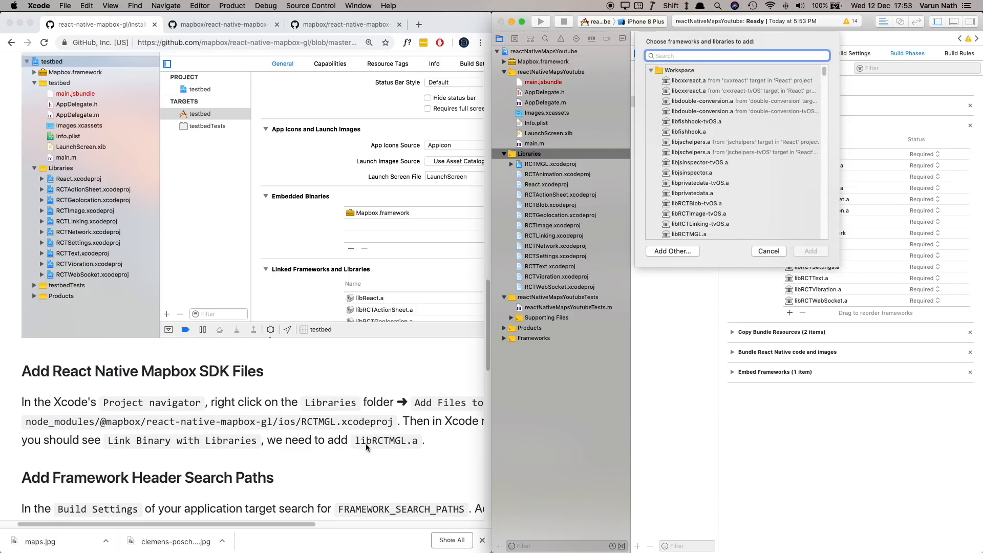
mouse_move(743, 168)
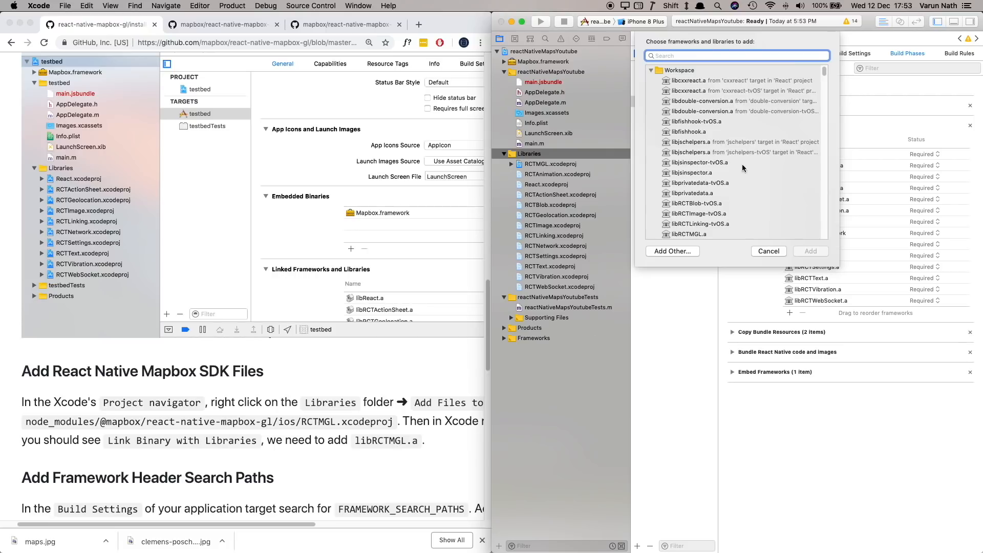
text(libRCTM)
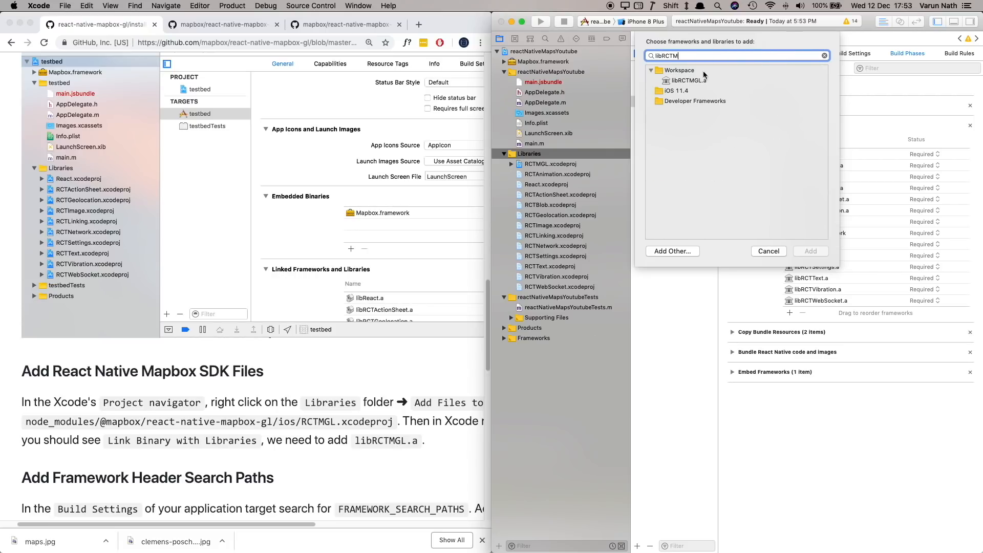
click(768, 251)
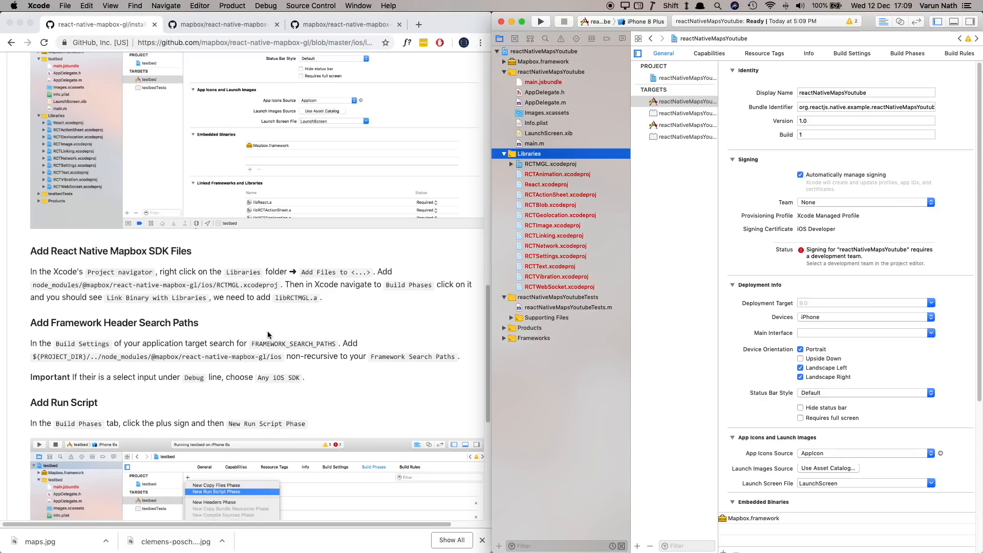
Filter Build Settings to FRAMEWORK_SEARCH_PATHS and add the $(PROJECT_DIR) path as non-recursive
scroll(down, 3)
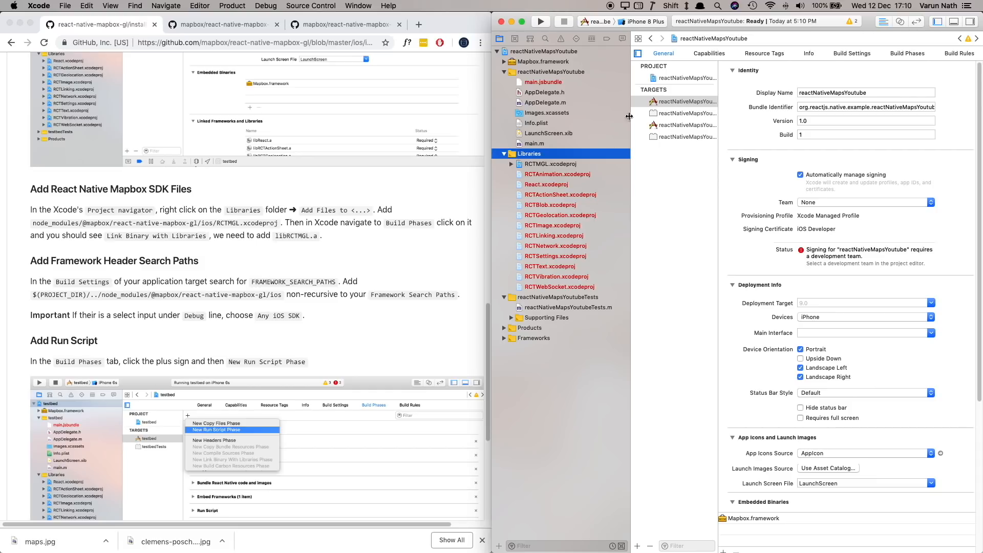
click(852, 53)
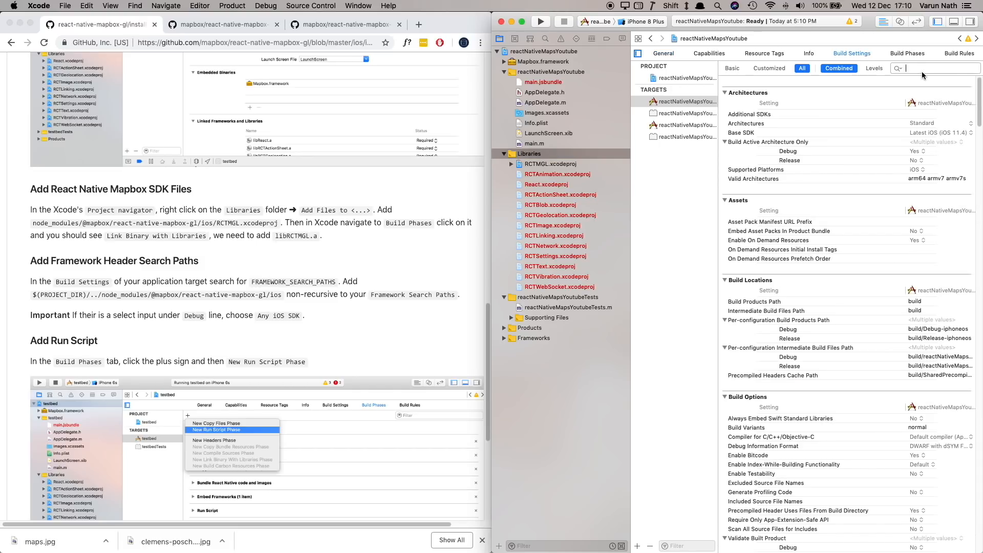
text(FRAMEWORK SEARCH P)
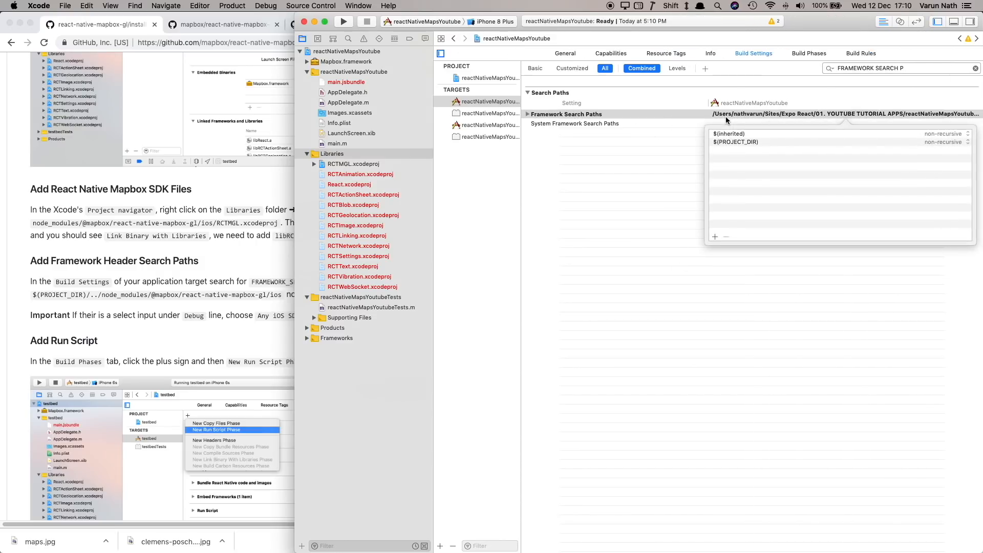
click(713, 236)
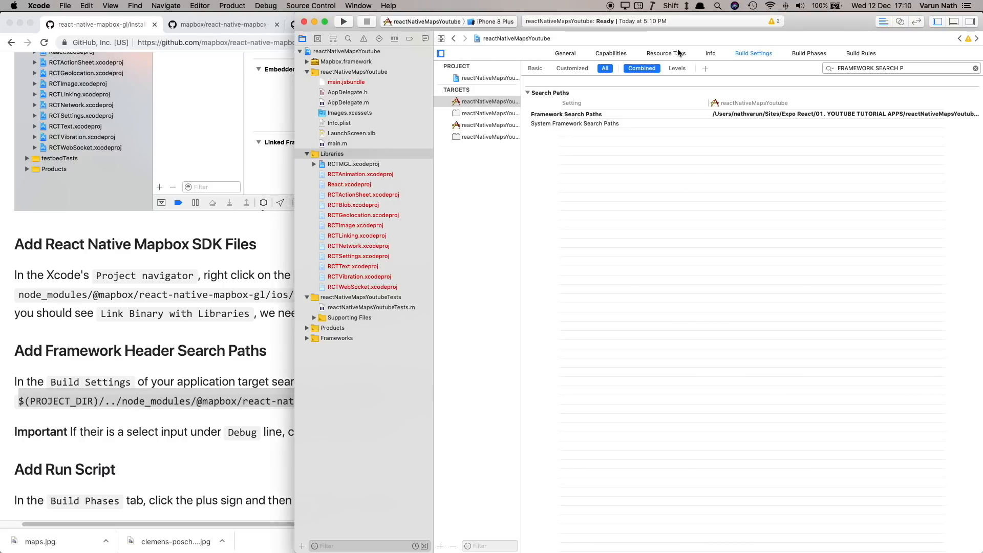
Add a New Run Script Phase containing the Mapbox.framework strip-frameworks.sh script
click(808, 54)
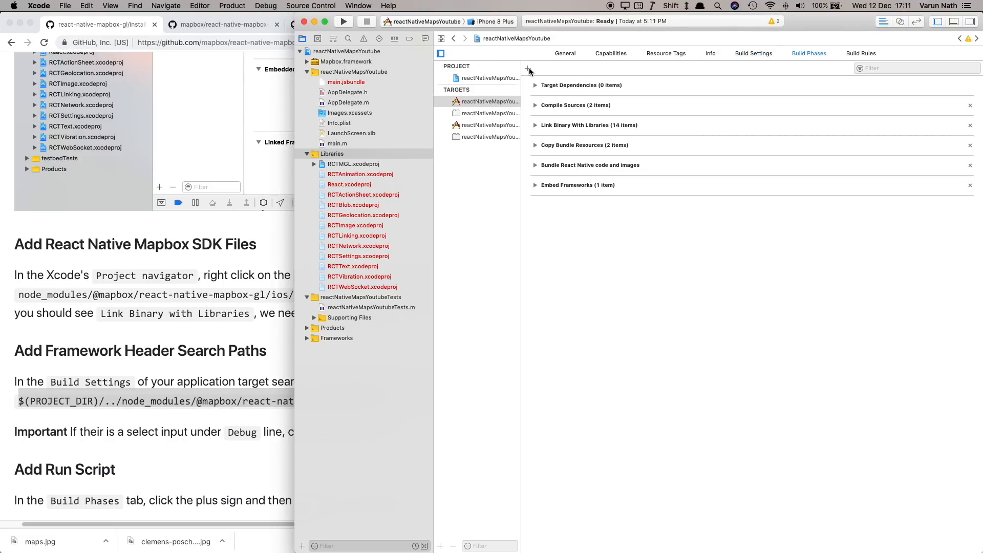
click(528, 69)
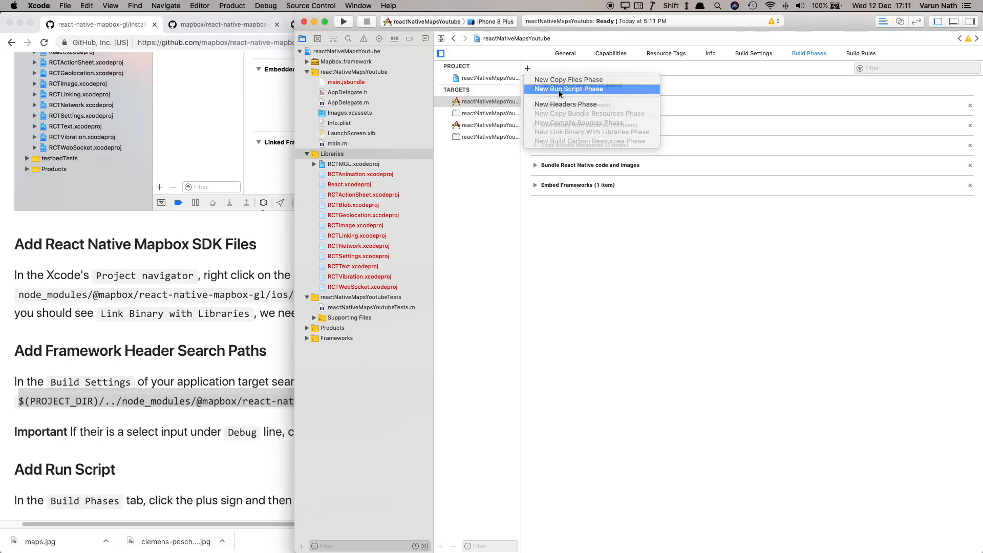
click(569, 88)
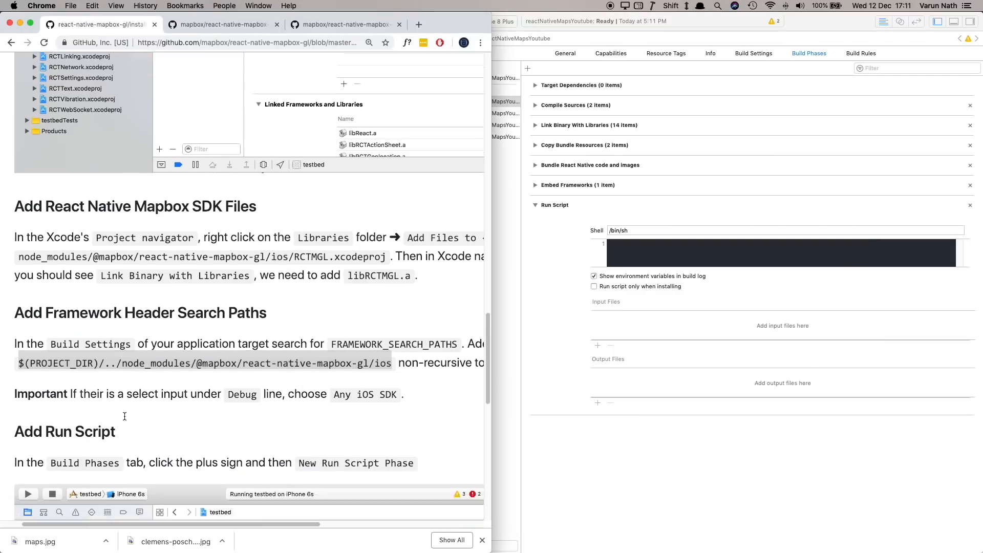
click(249, 82)
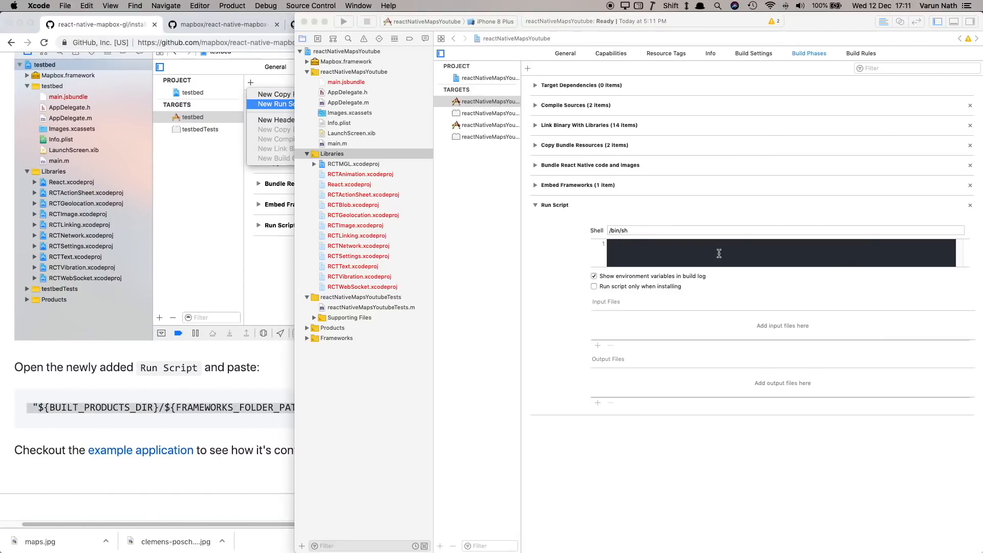
text("${BUILT_PRODUCTS_DIR}/${FRAMEWORKS_FOLDER_PATH}/Mapbox.framework/strip-frameworks.sh")
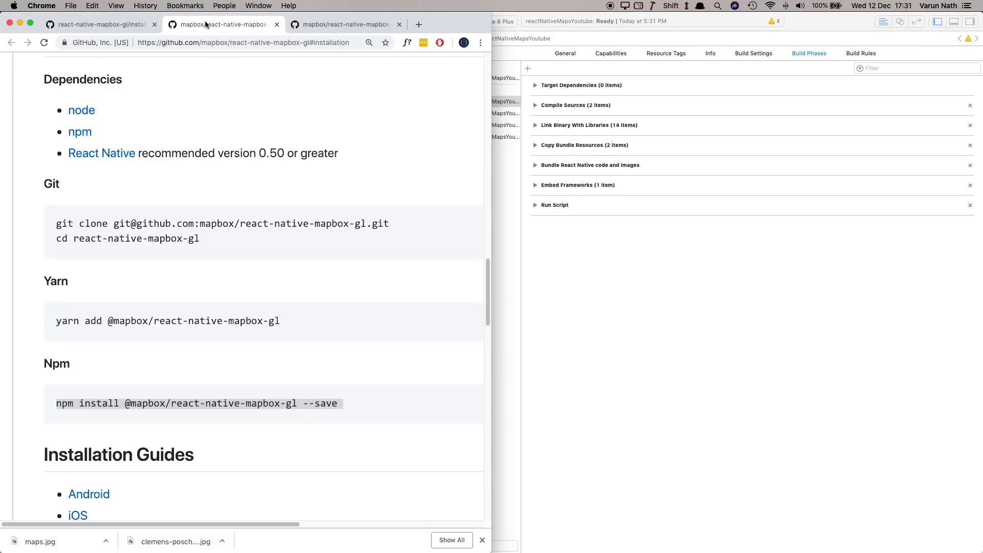
mouse_move(132, 397)
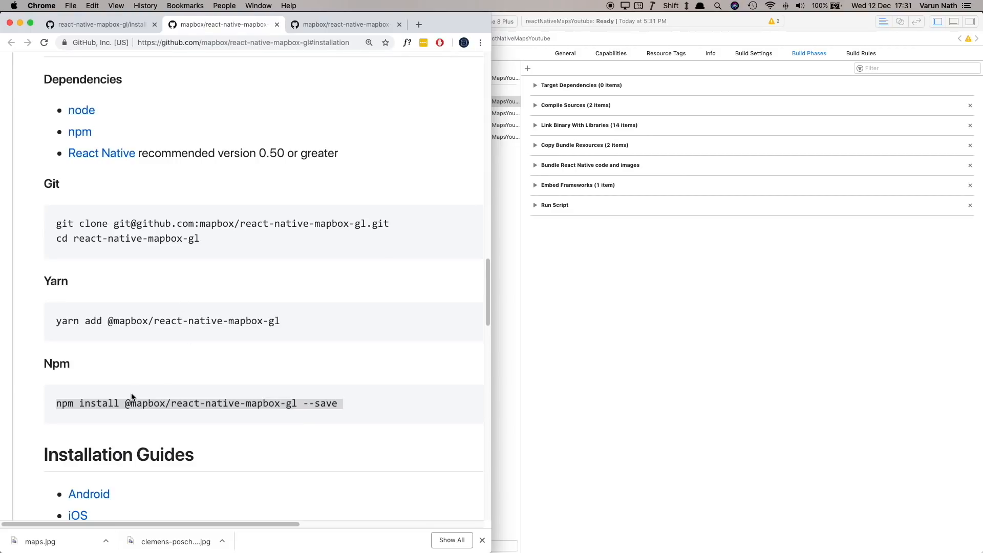
mouse_move(99, 36)
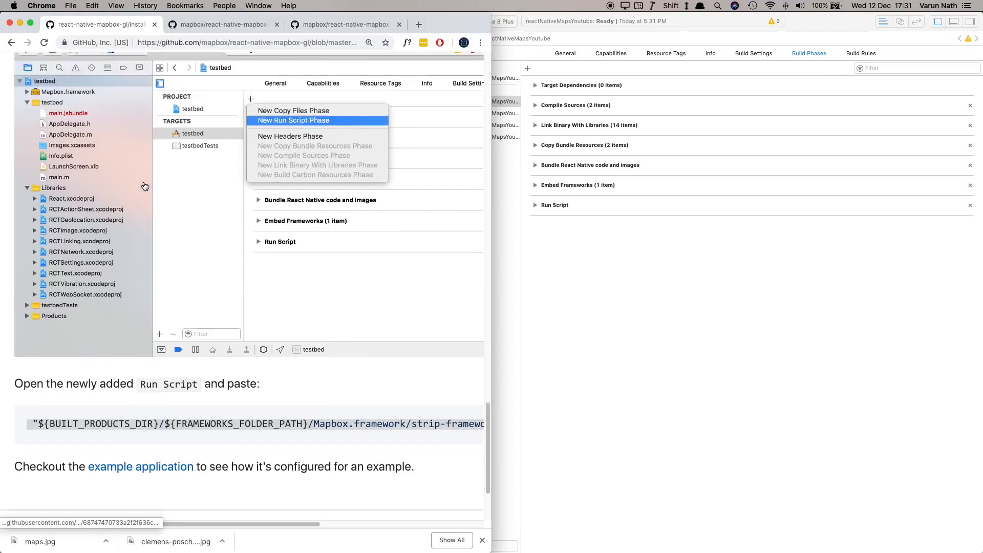
Scroll the iOS installation guide down to its Add Run Script section
scroll(down, 3)
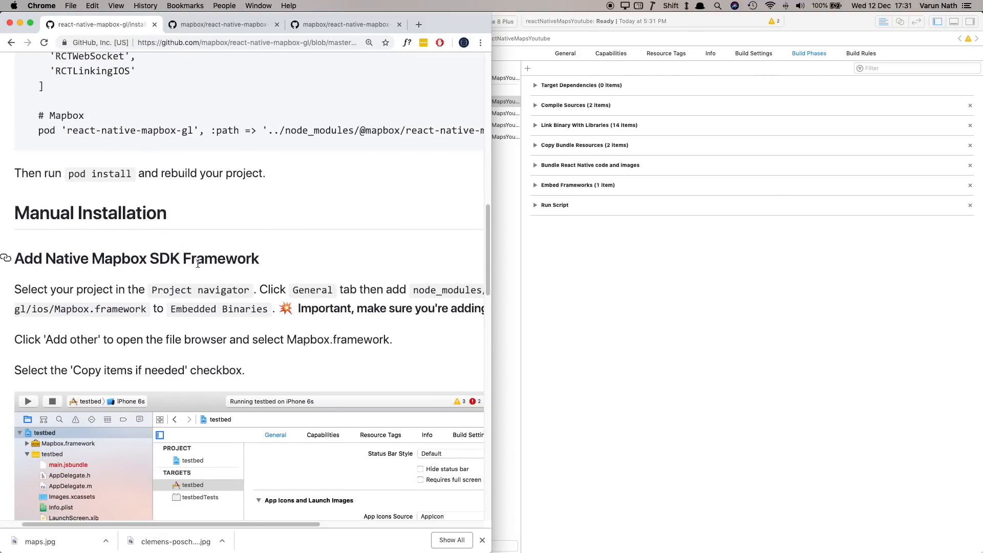
mouse_move(366, 202)
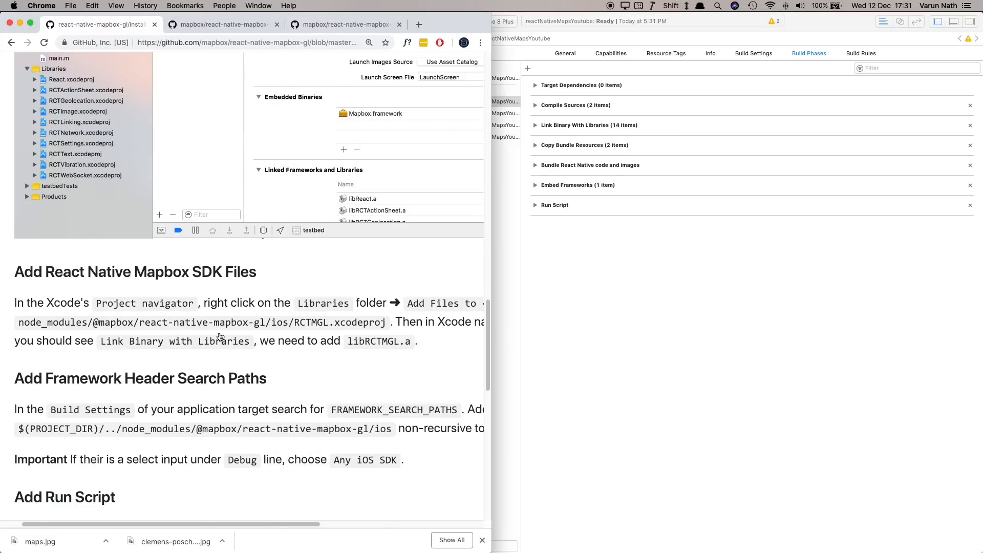
scroll(down, 3)
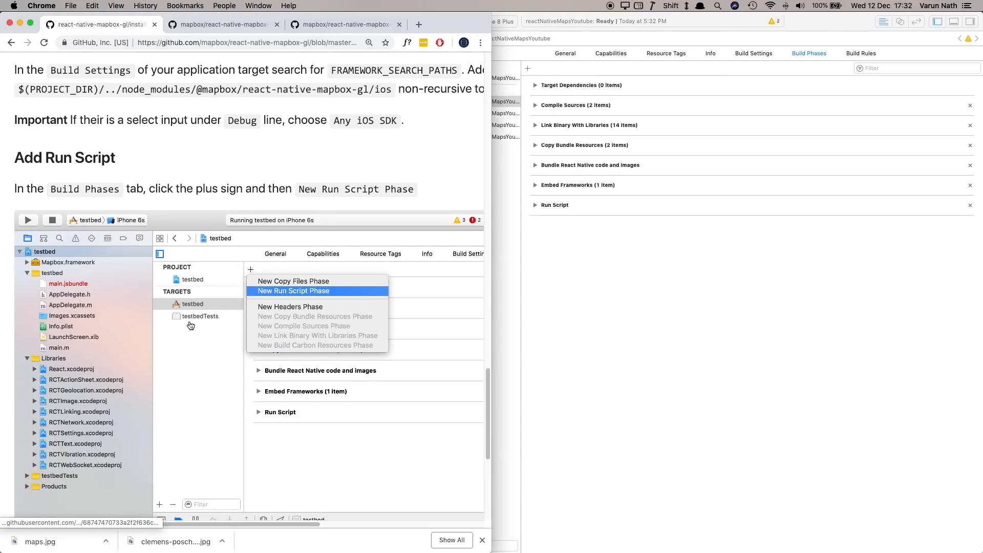
scroll(down, 3)
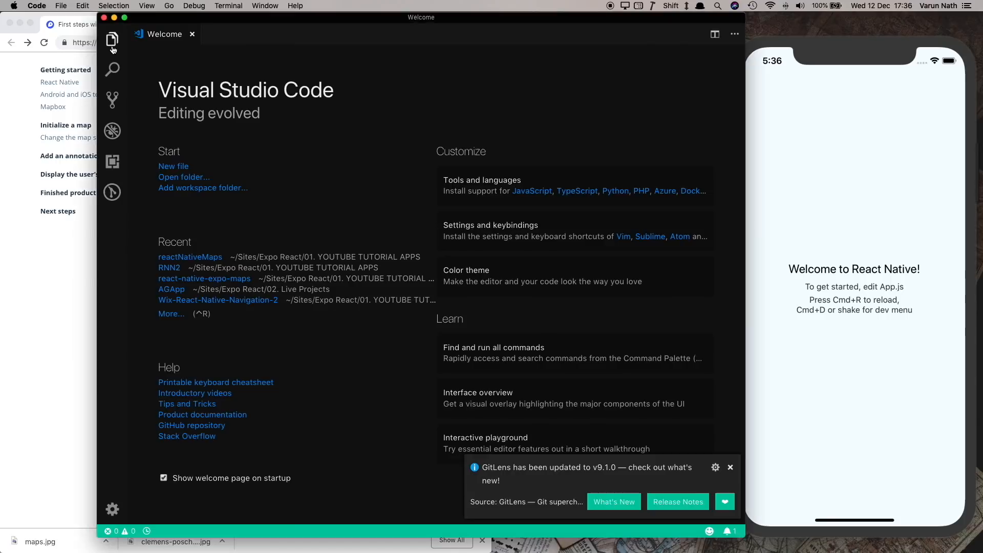
Open the reactNativeMapsYoutube project folder from the Explorer's Open Folder chooser
click(111, 40)
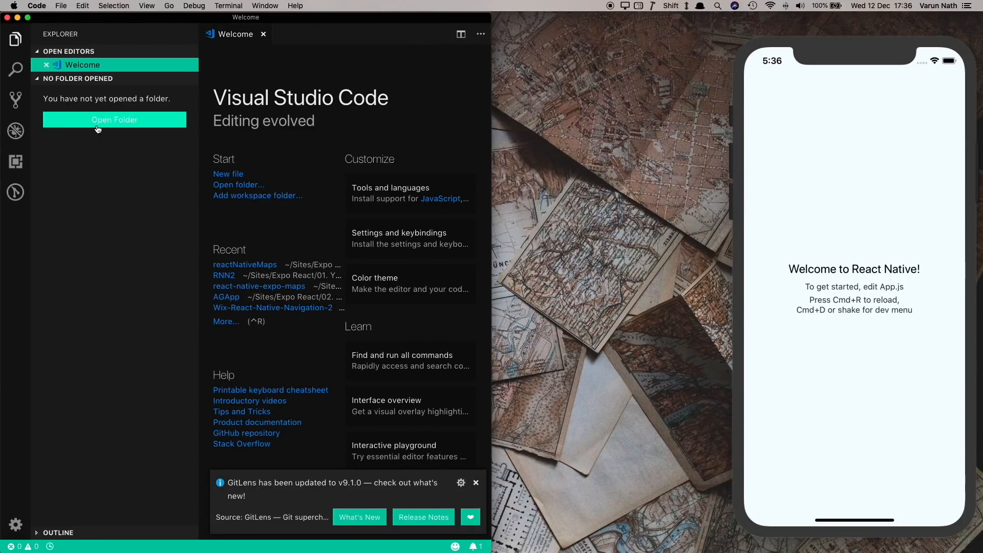
click(115, 120)
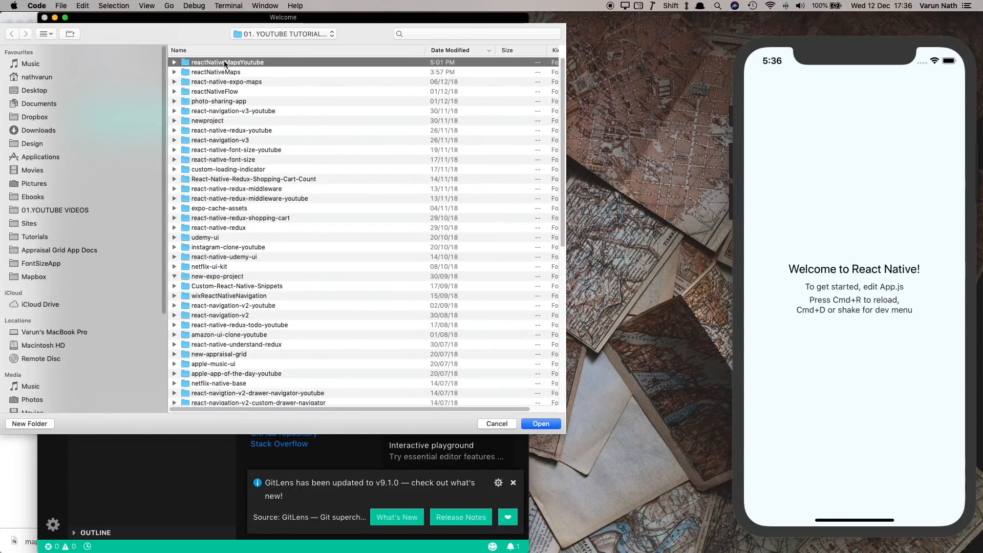
double_click(227, 62)
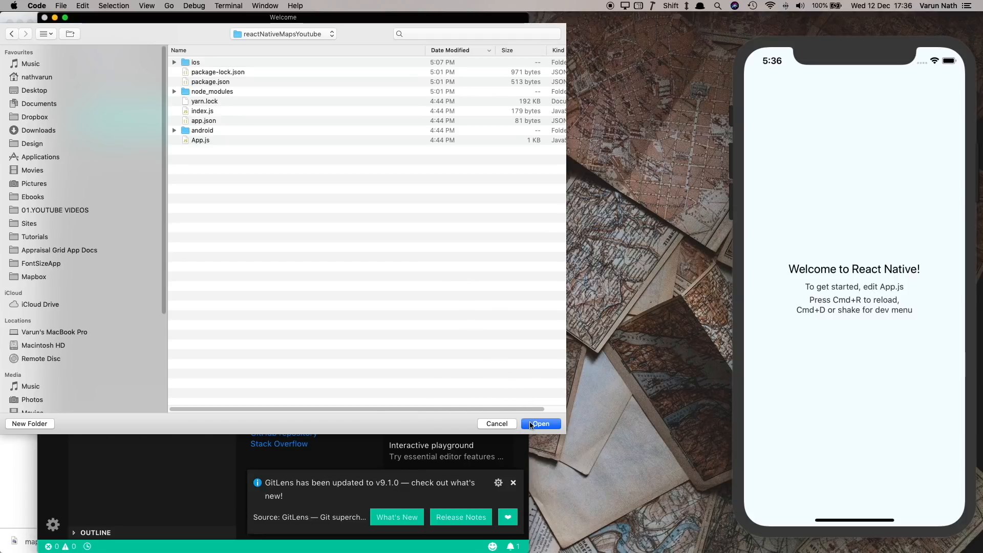
click(540, 422)
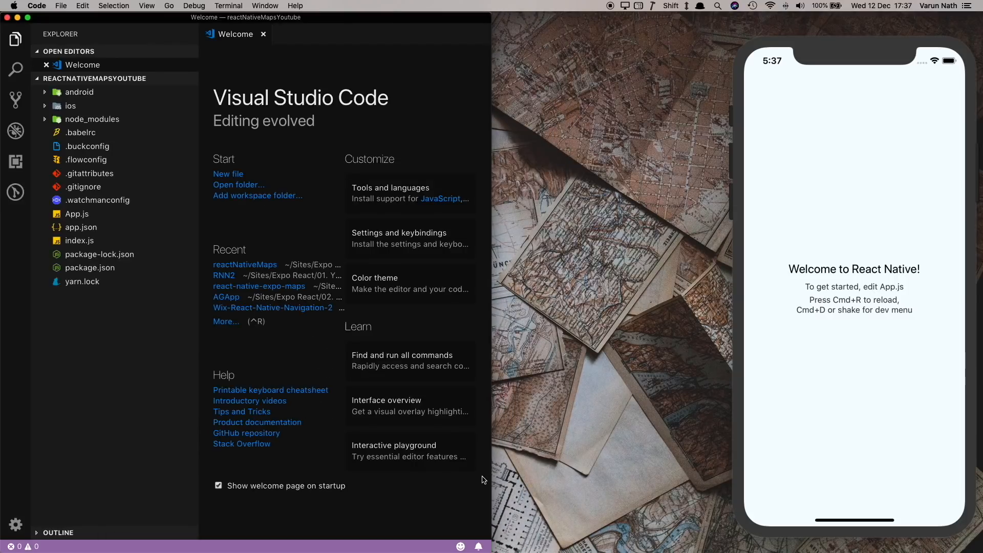